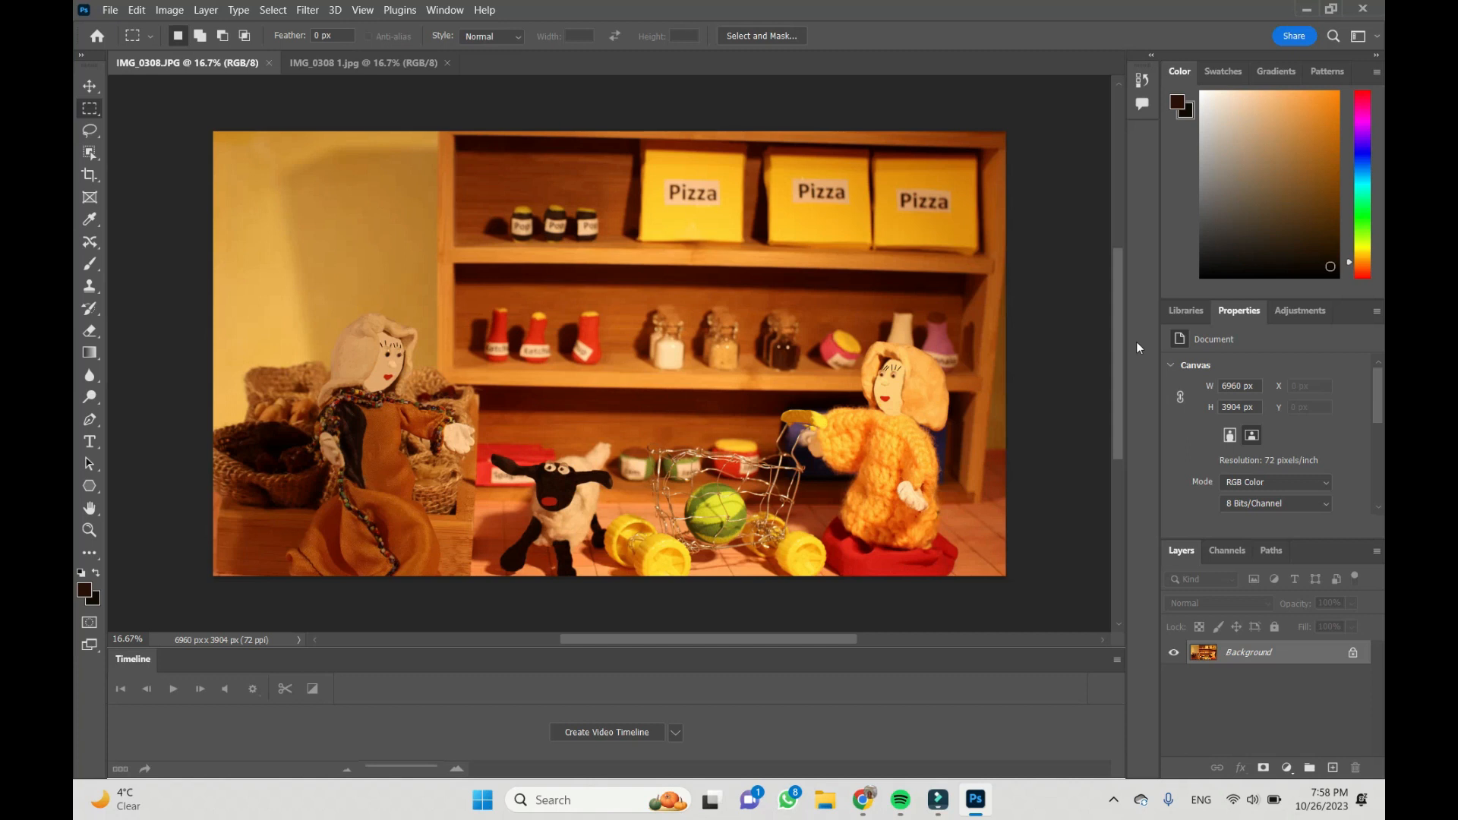
{"action": "mouse_move", "coordinate": [386, 226]}
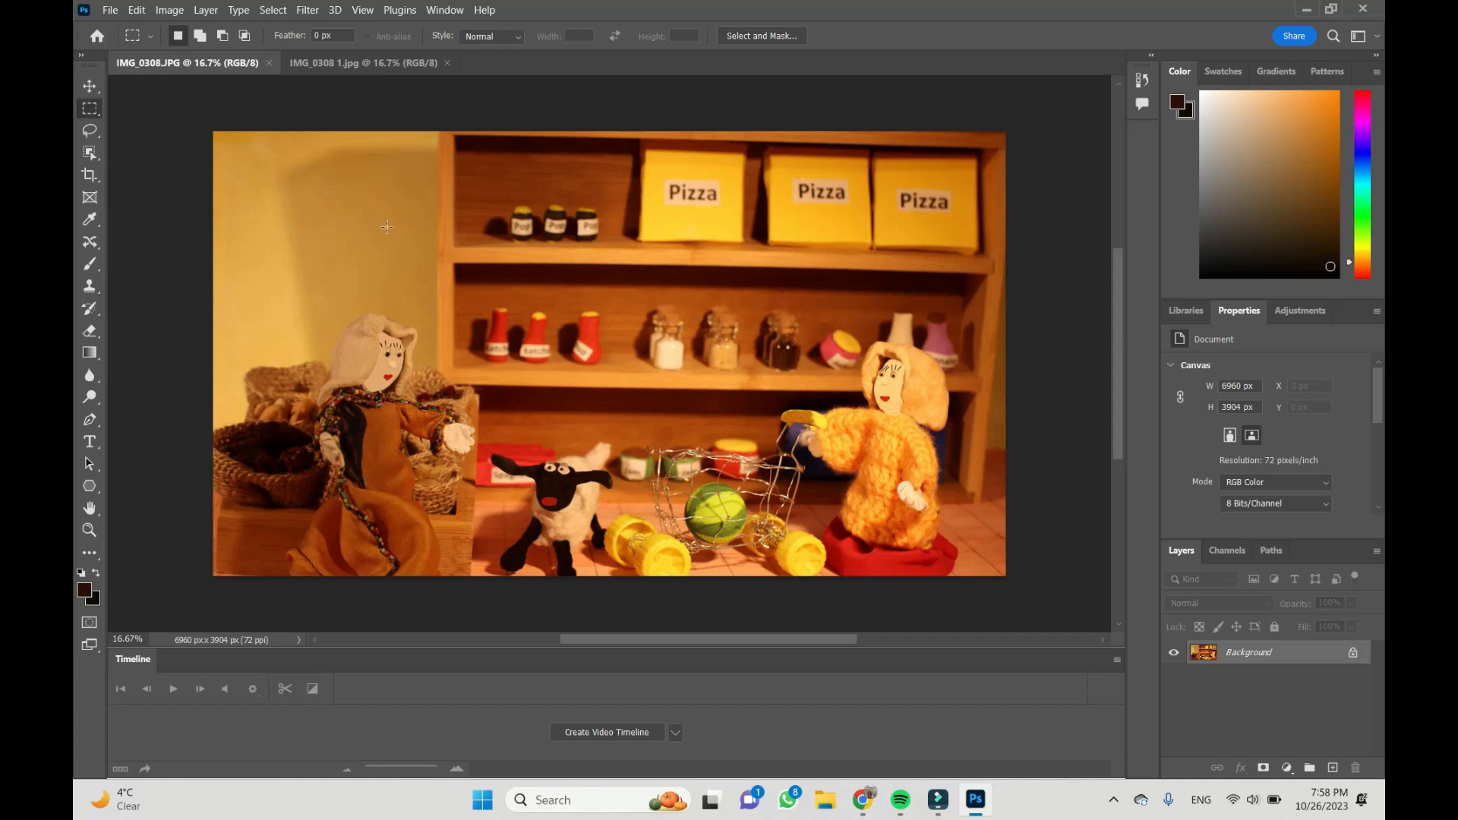
{"action": "mouse_move", "coordinate": [647, 328]}
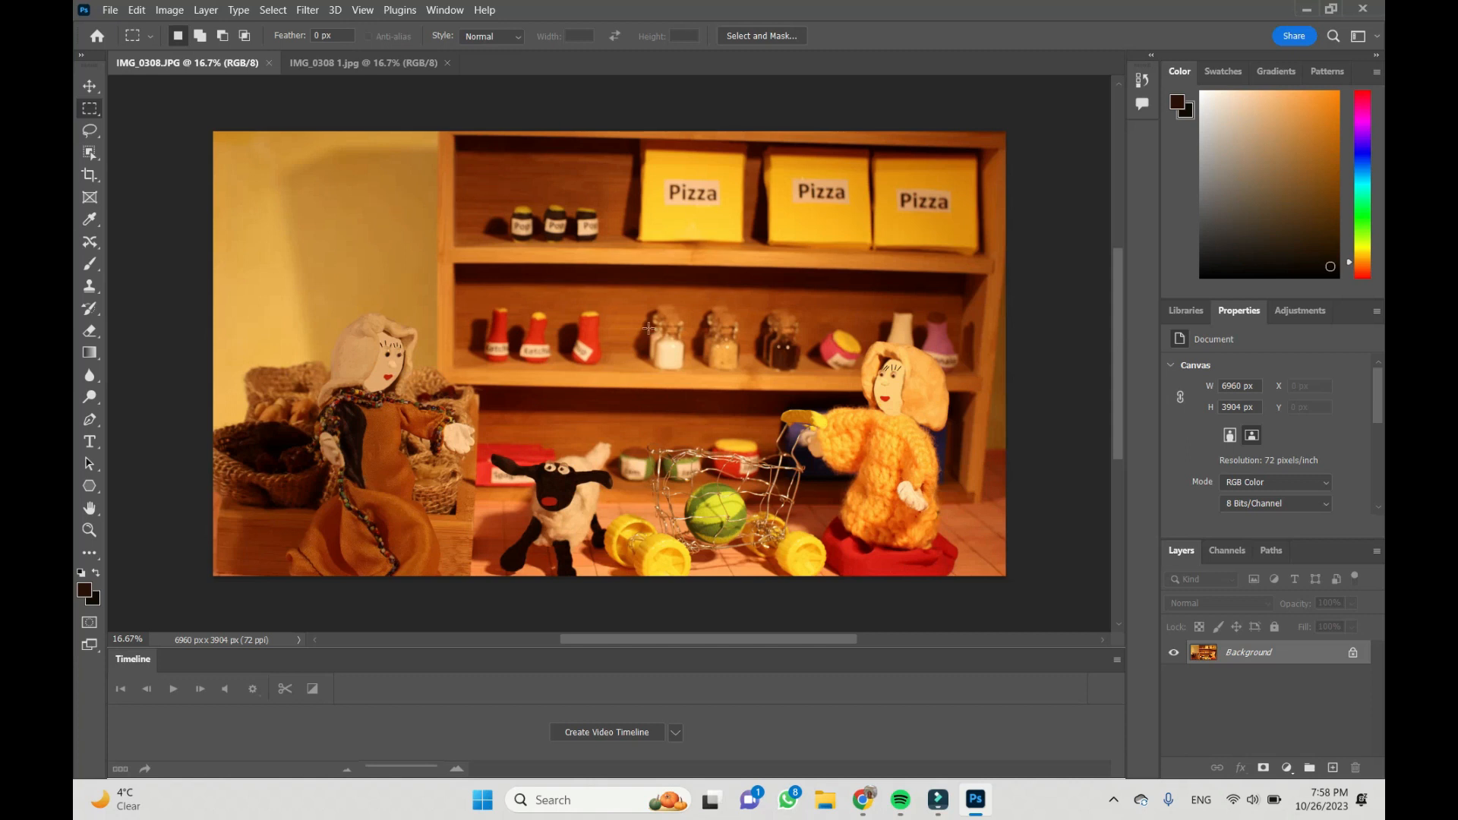
{"action": "mouse_move", "coordinate": [571, 244]}
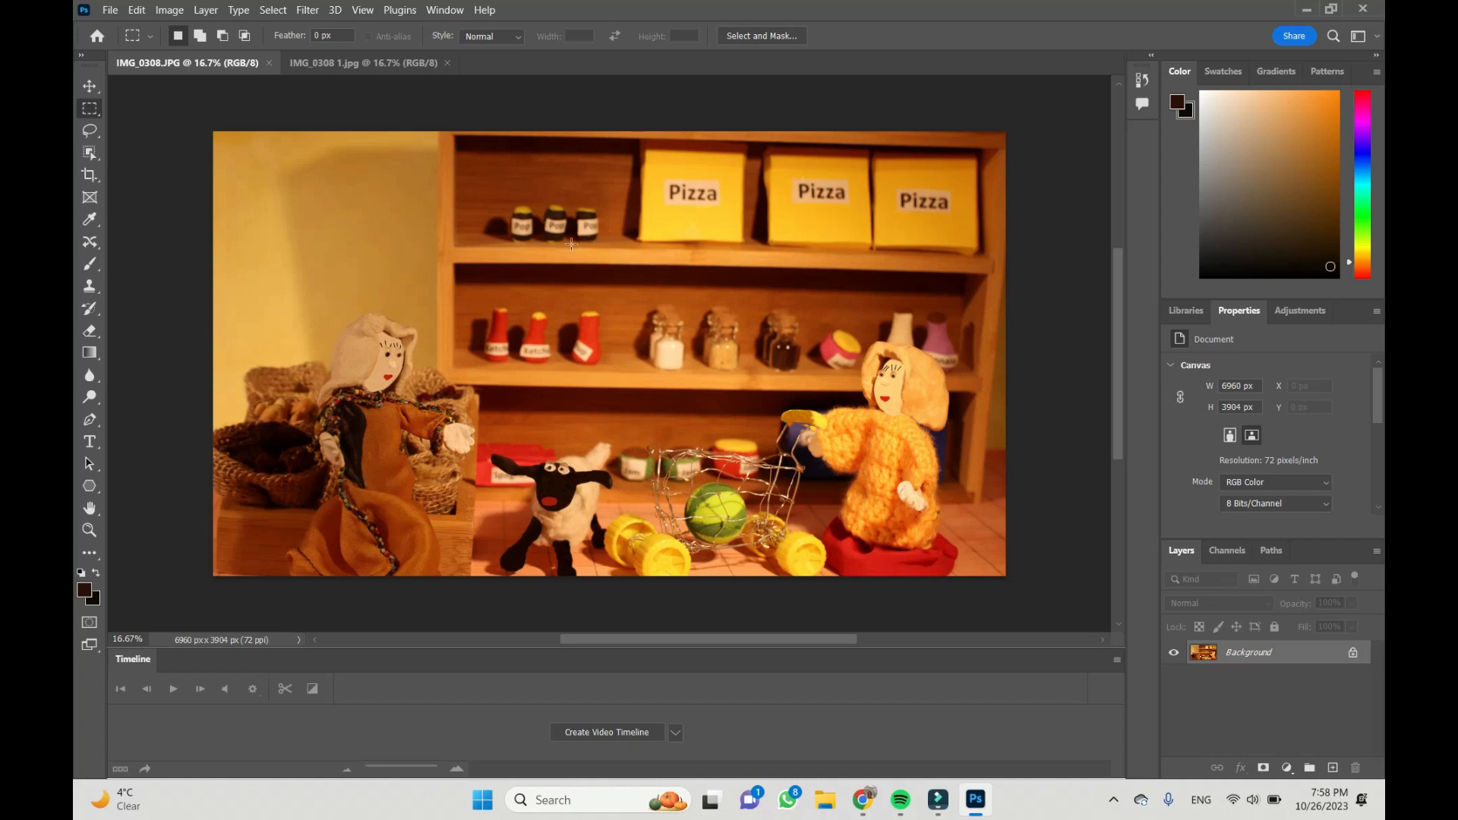
{"action": "mouse_move", "coordinate": [696, 270]}
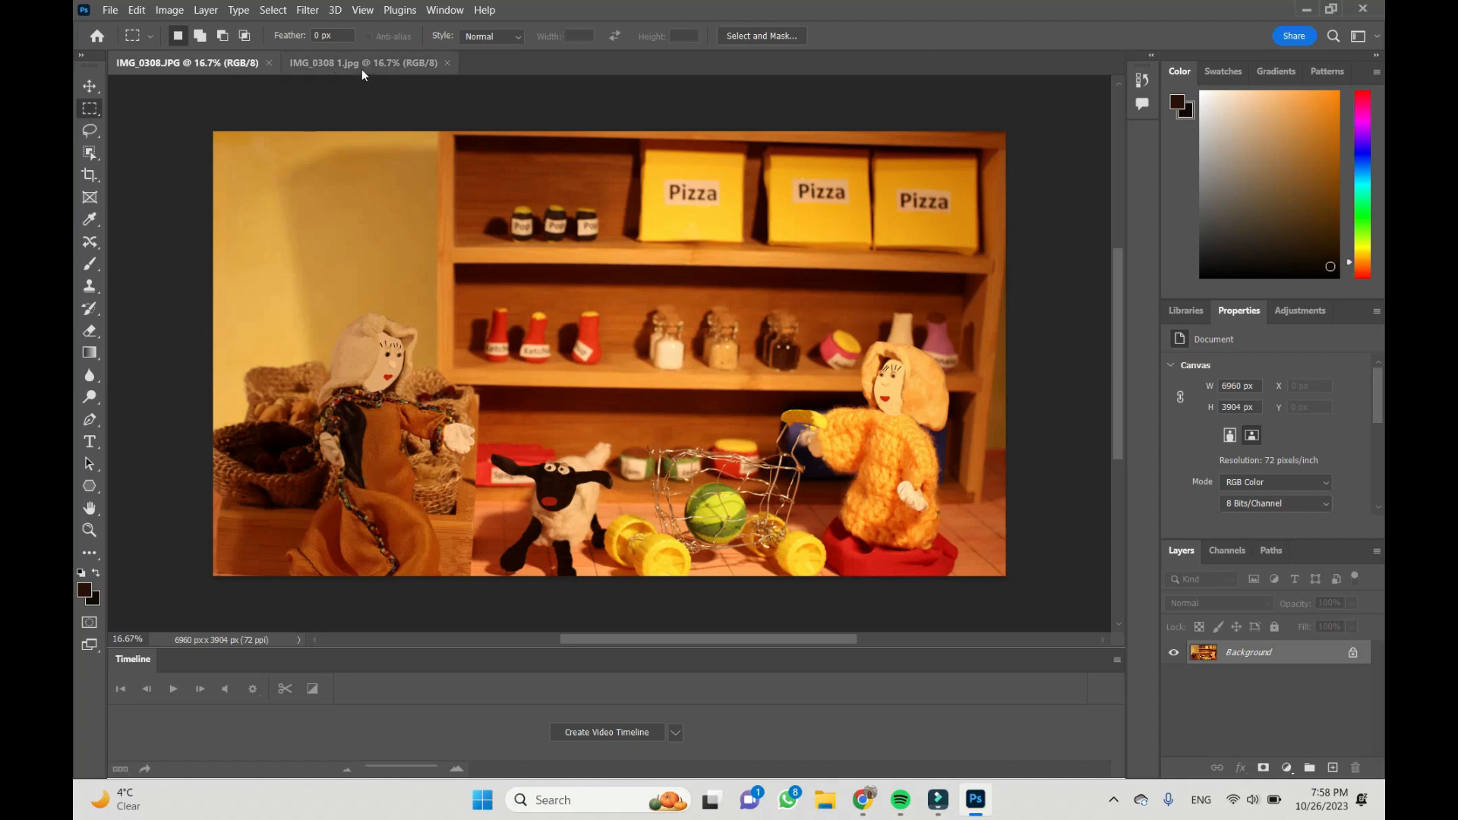
Switch to the IMG_0308 1.jpg photo that contains the floating eyeballs
{"action": "left_click", "coordinate": [362, 63]}
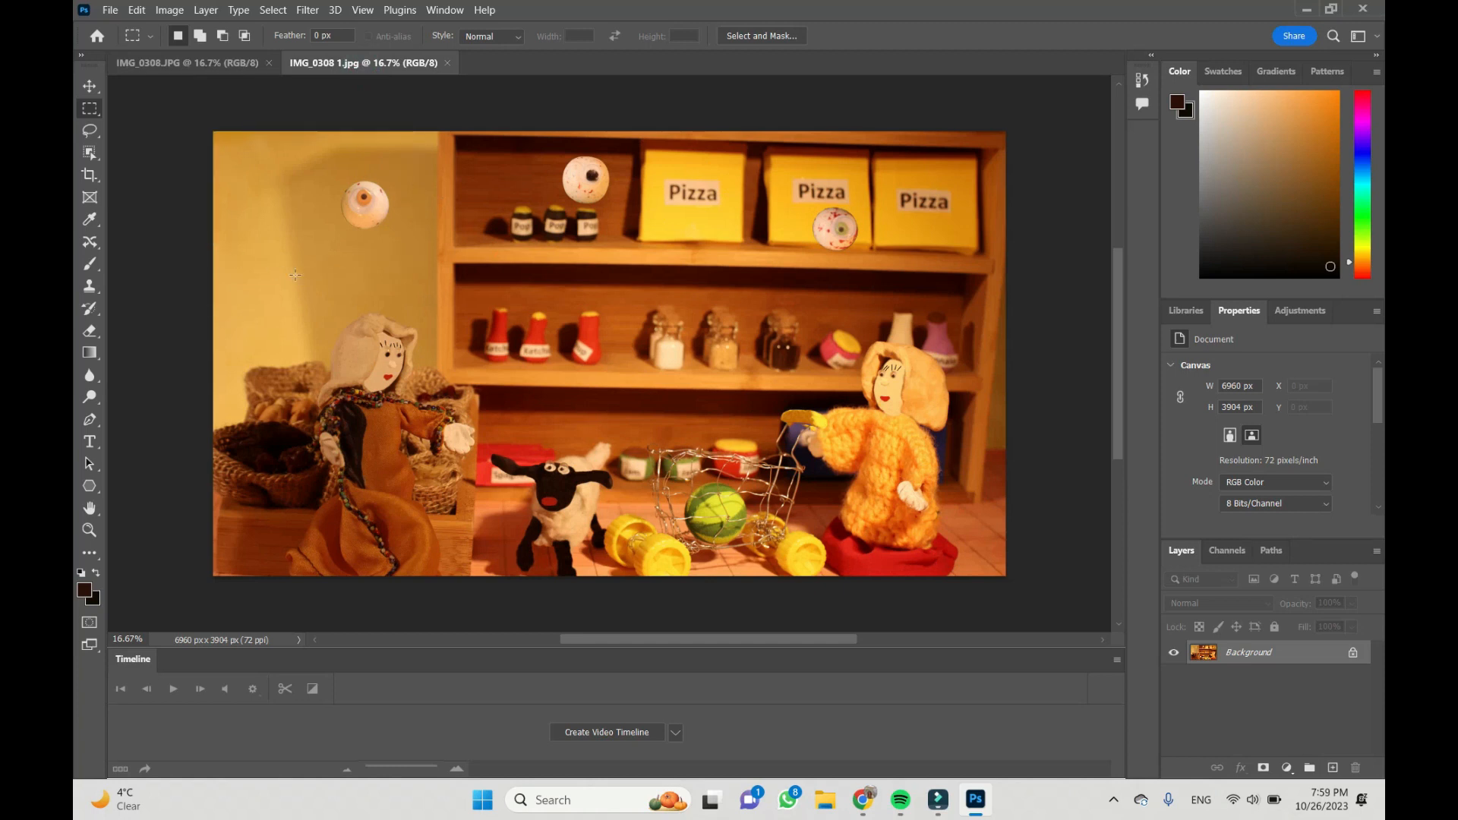
{"action": "mouse_move", "coordinate": [407, 205]}
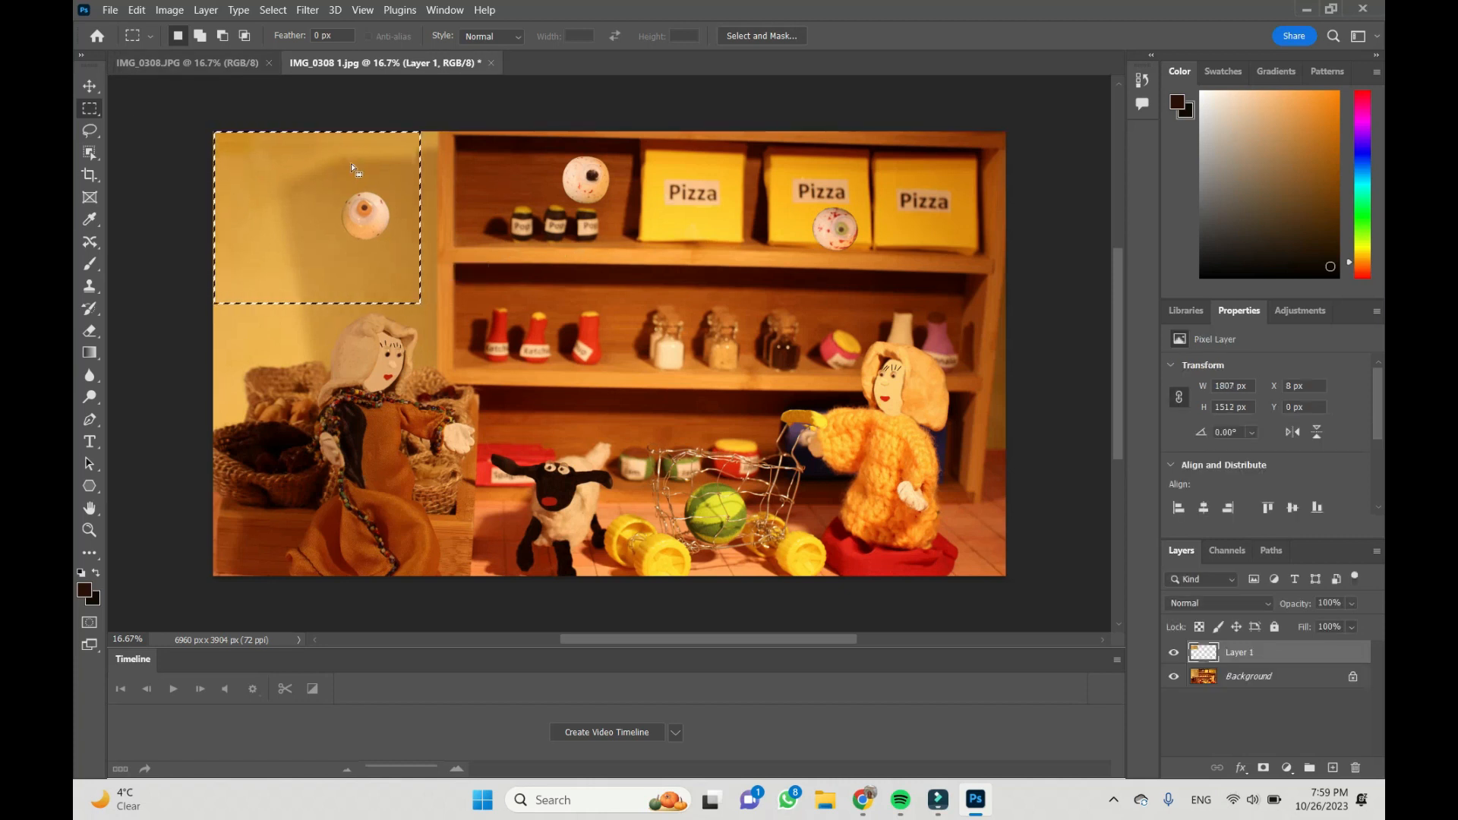
{"action": "mouse_move", "coordinate": [374, 231]}
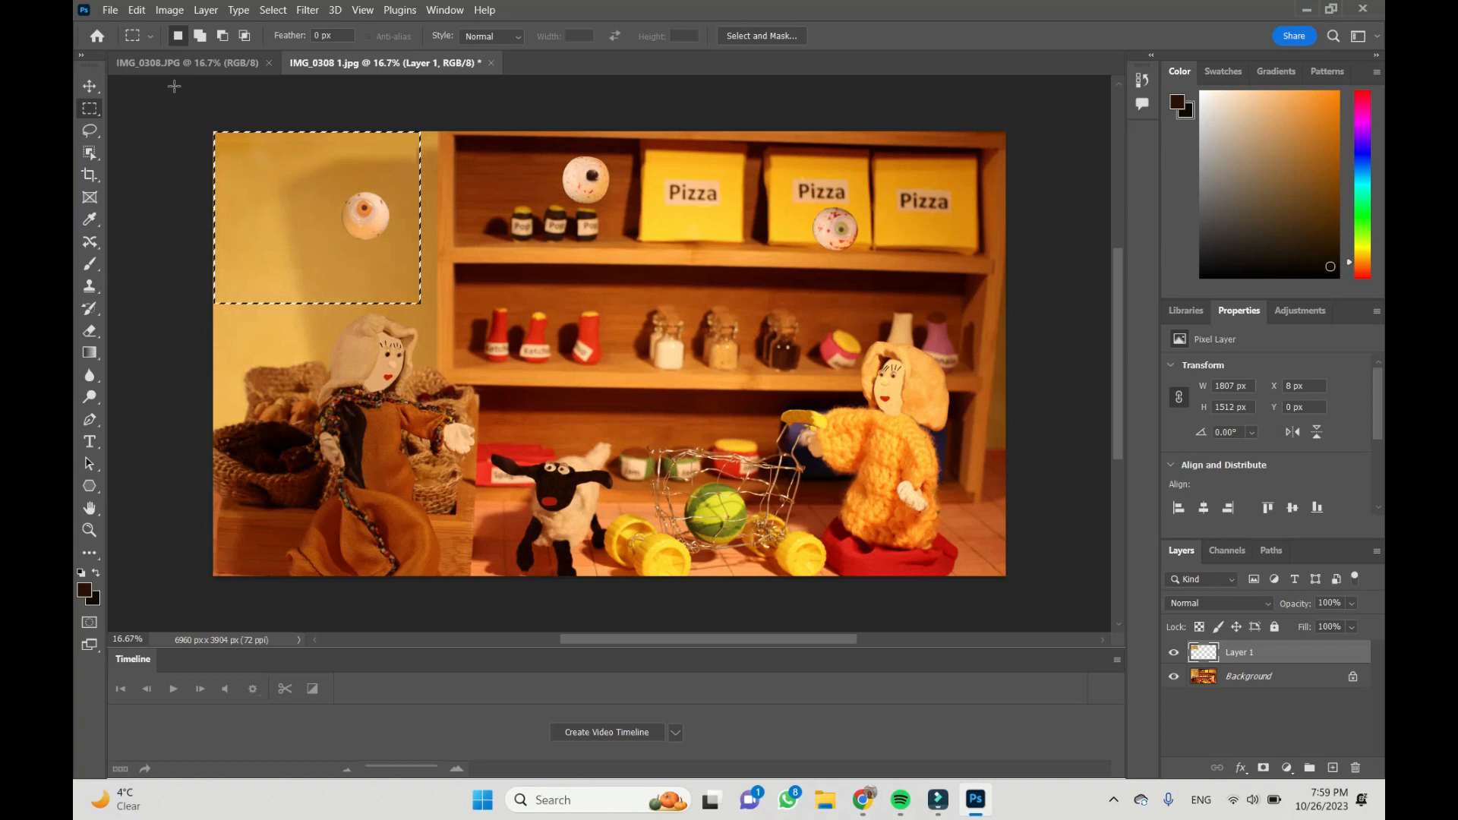
Copy the top-left eyeball rectangle and paste it into IMG_0308.JPG as Layer 1
{"action": "left_click", "coordinate": [137, 10]}
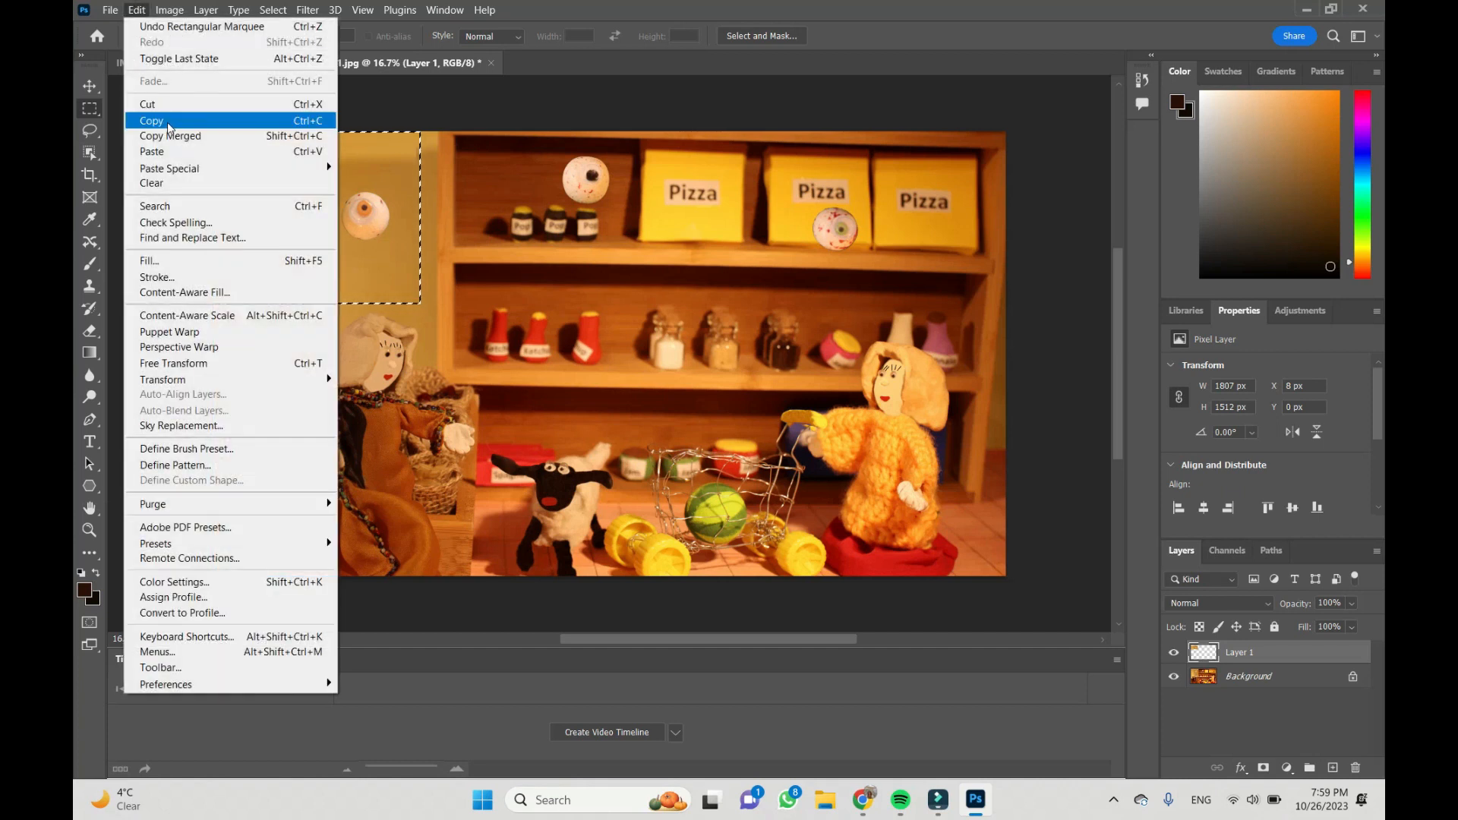
{"action": "left_click", "coordinate": [151, 121]}
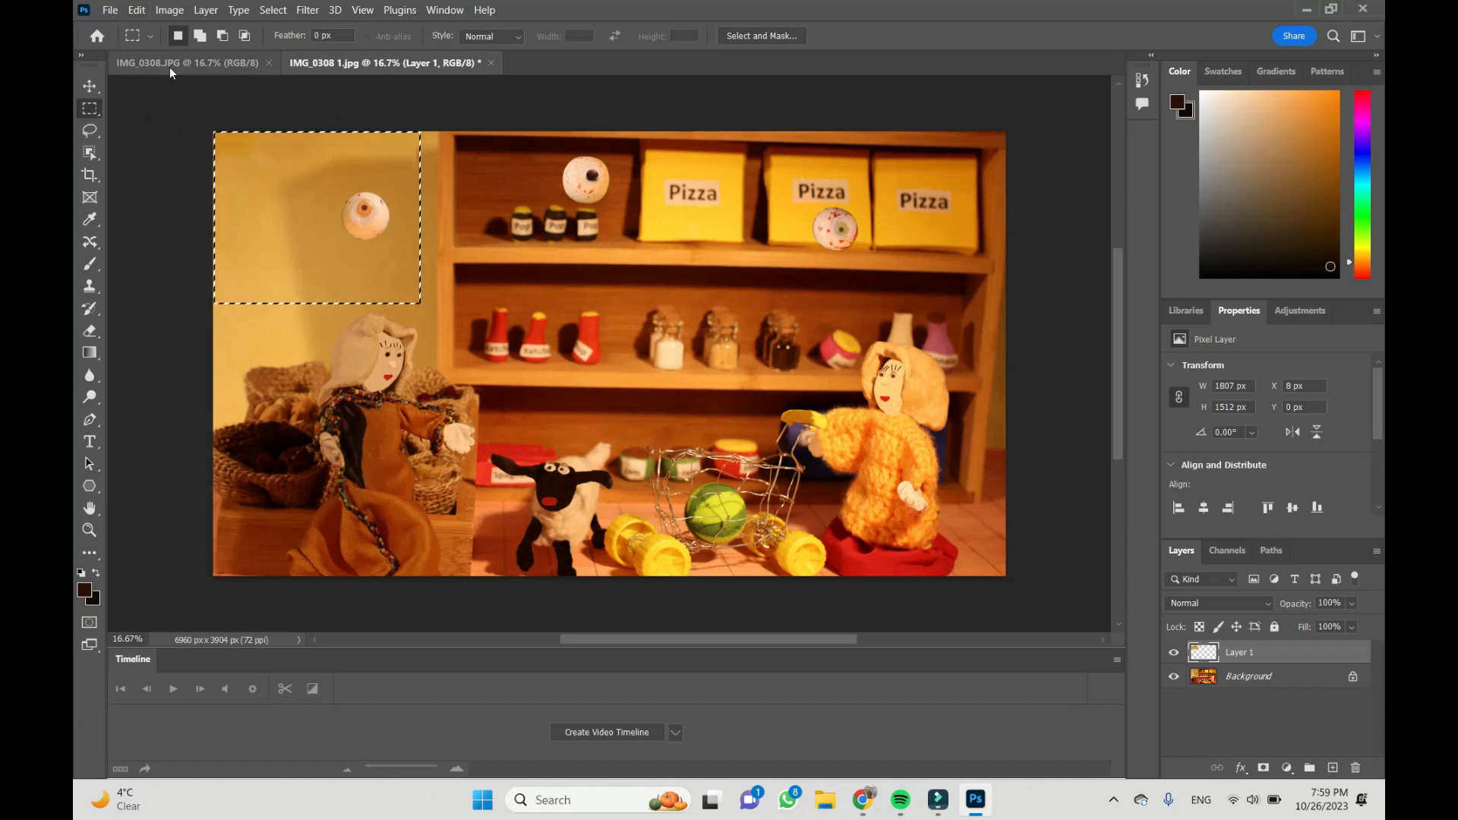
{"action": "left_click", "coordinate": [175, 64]}
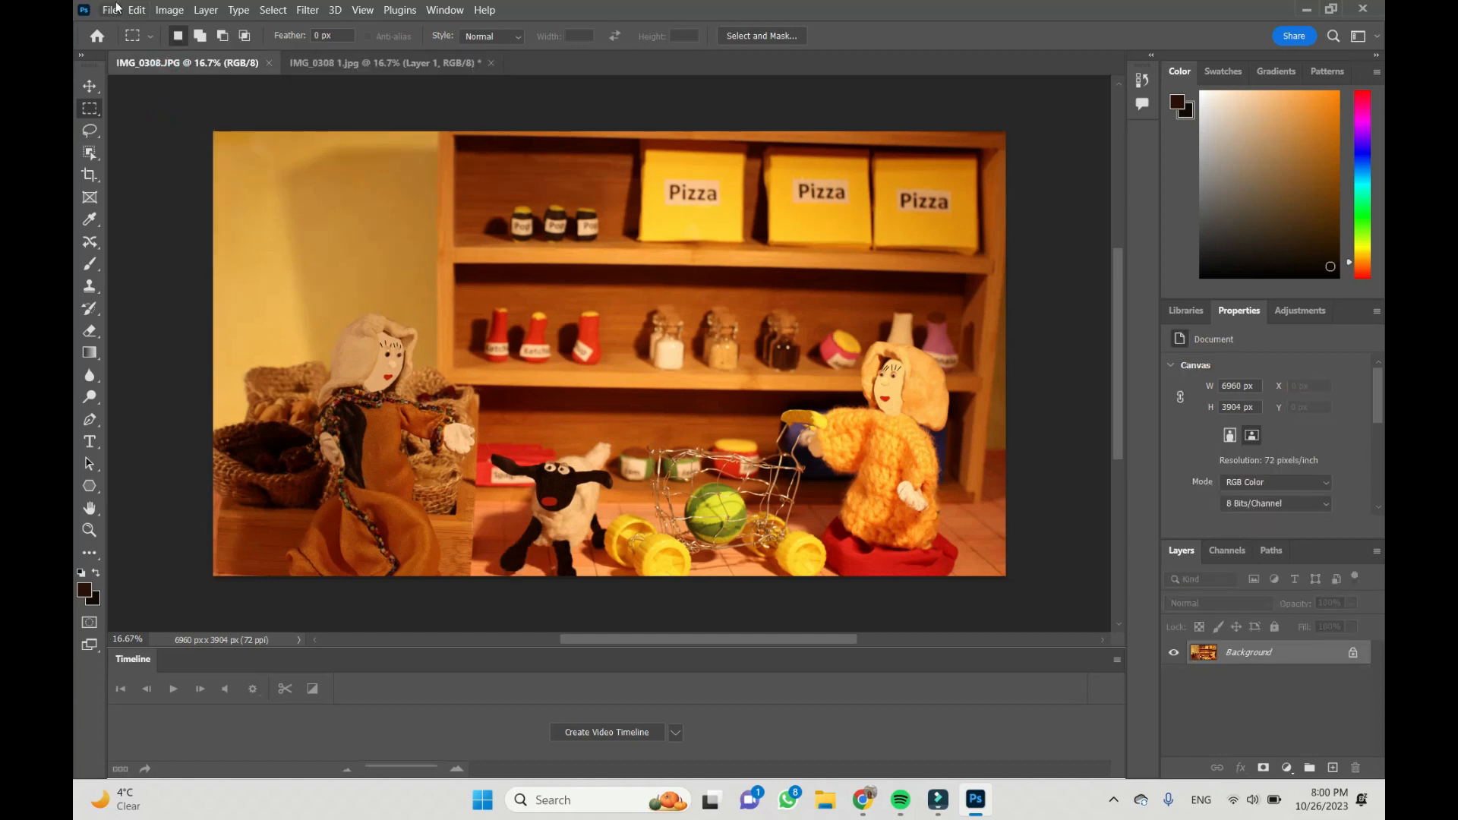
{"action": "left_click", "coordinate": [135, 9]}
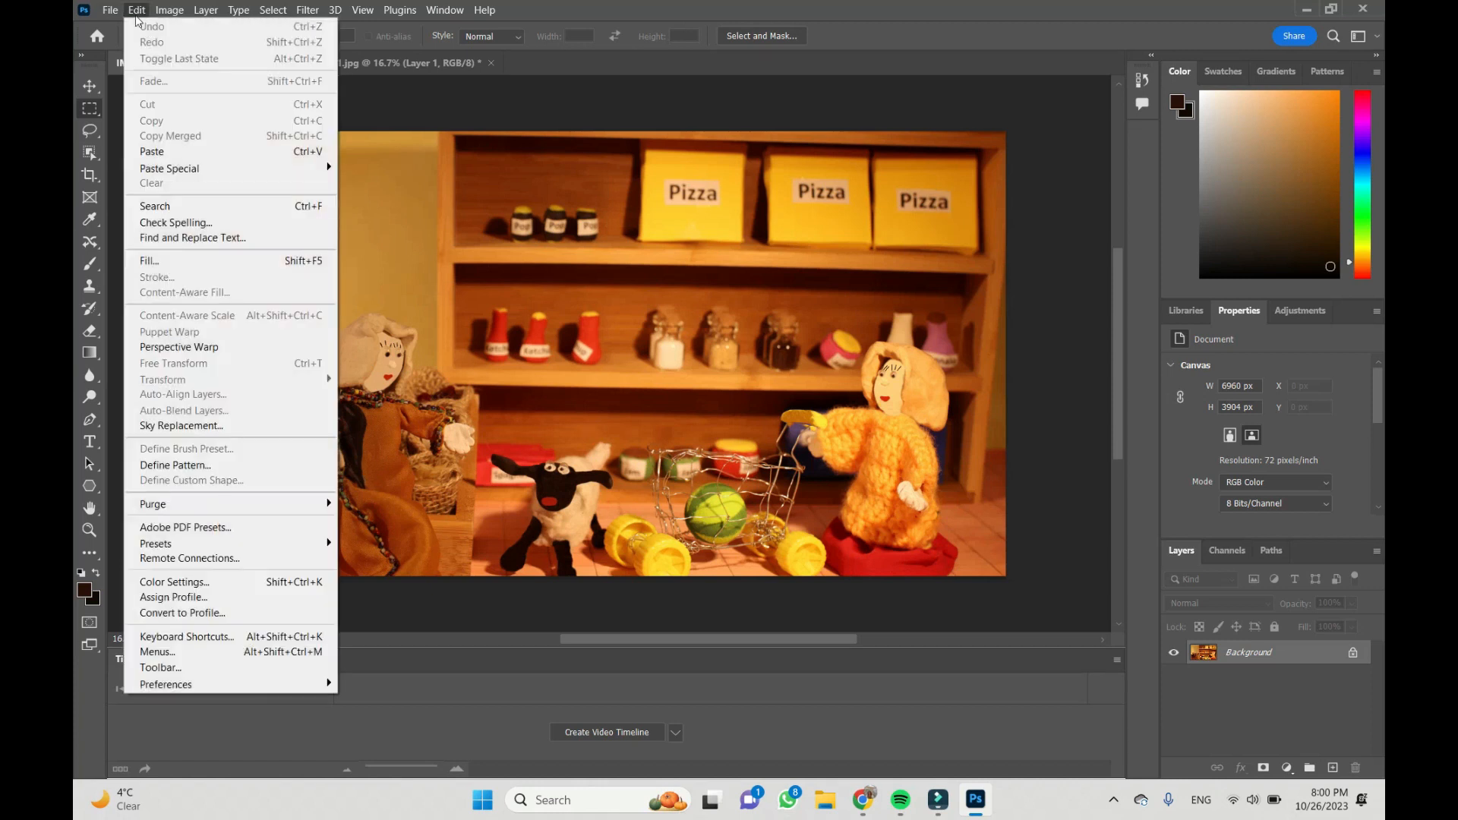
{"action": "left_click", "coordinate": [152, 150]}
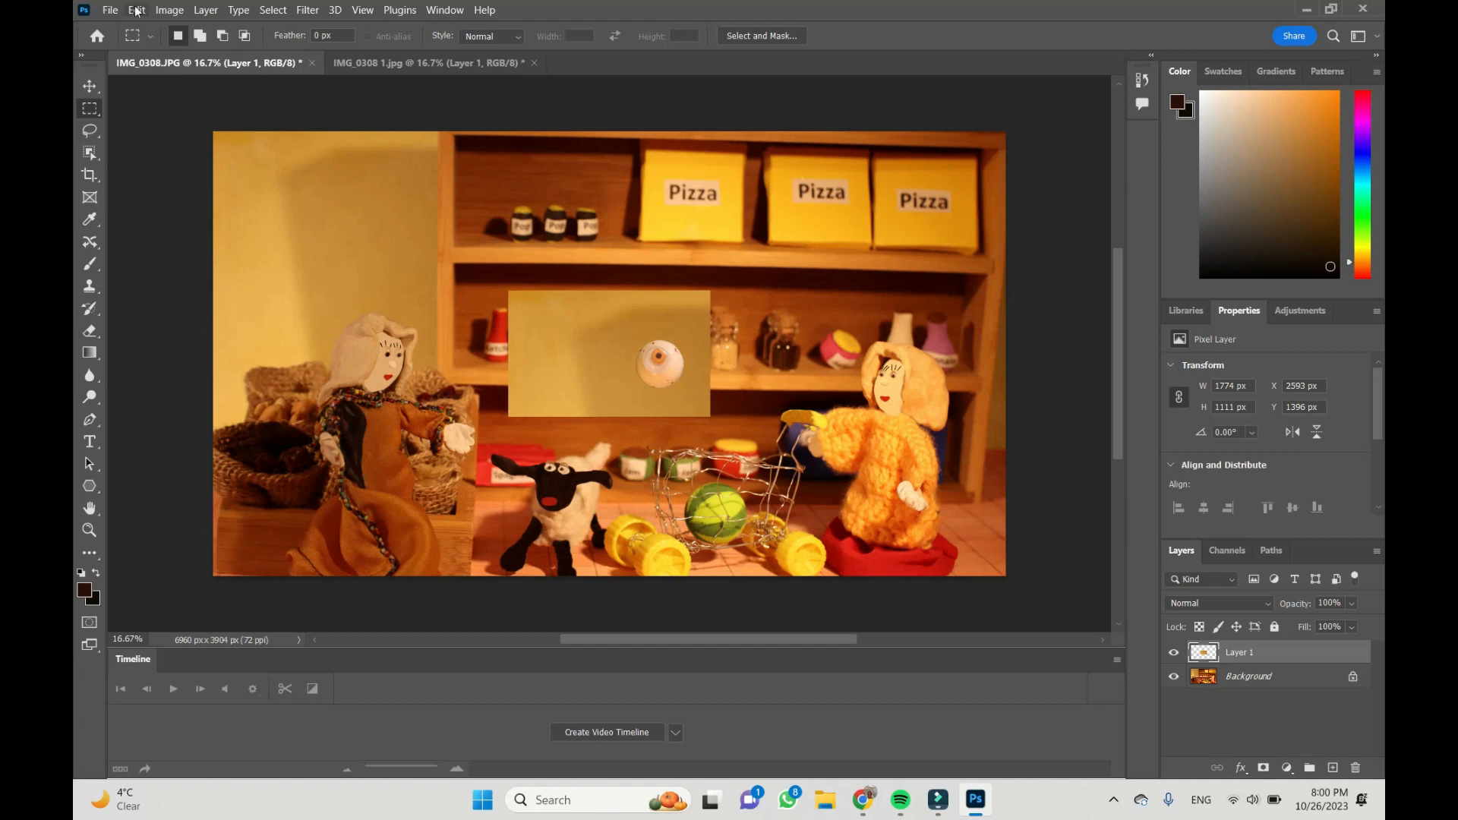
Move the pasted Layer 1 eyeball patch up to its original top-left wall position
{"action": "left_click", "coordinate": [136, 9]}
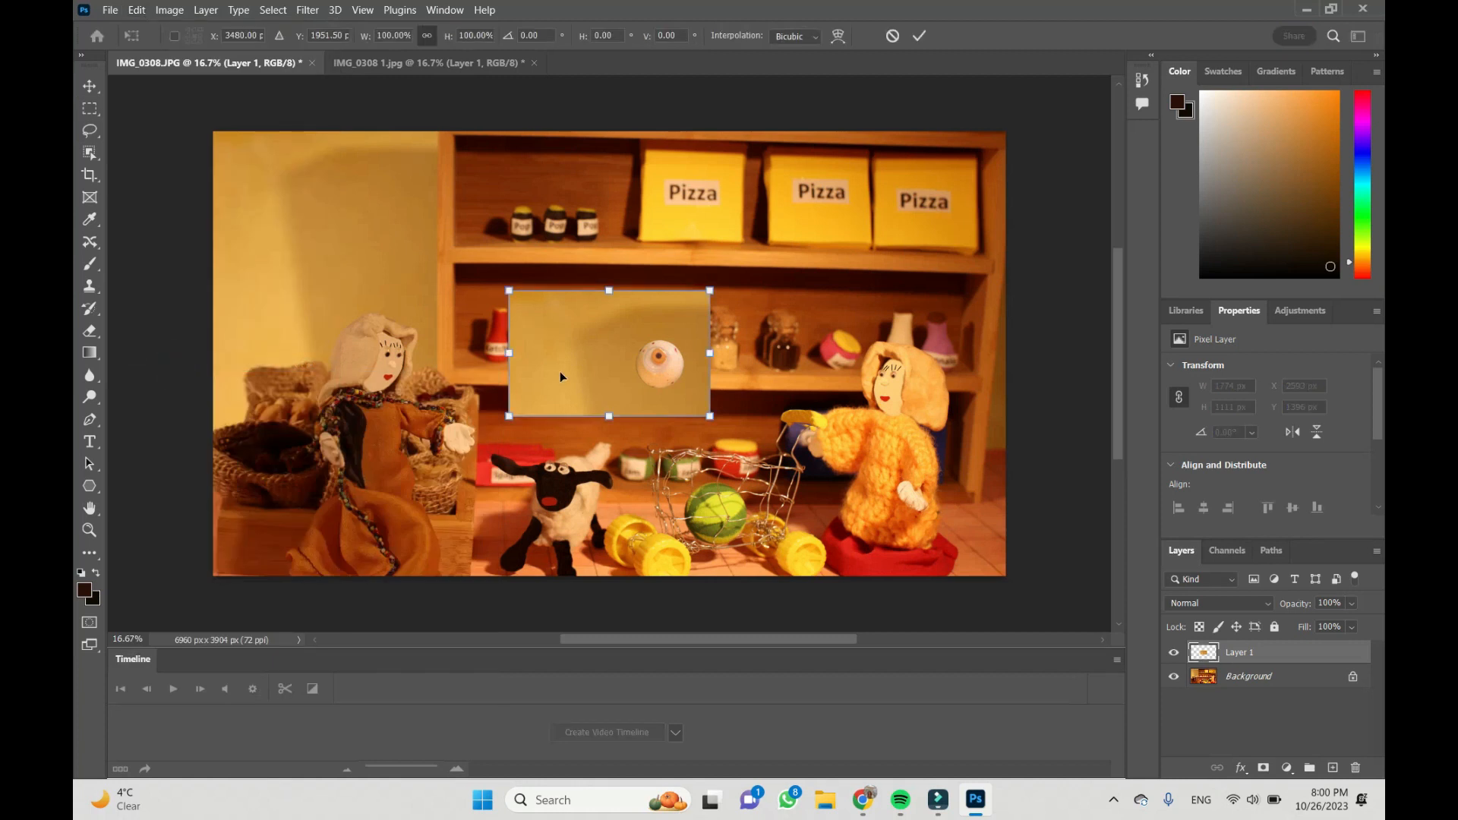
{"action": "left_click_drag", "start_coordinate": [609, 354], "coordinate": [330, 207]}
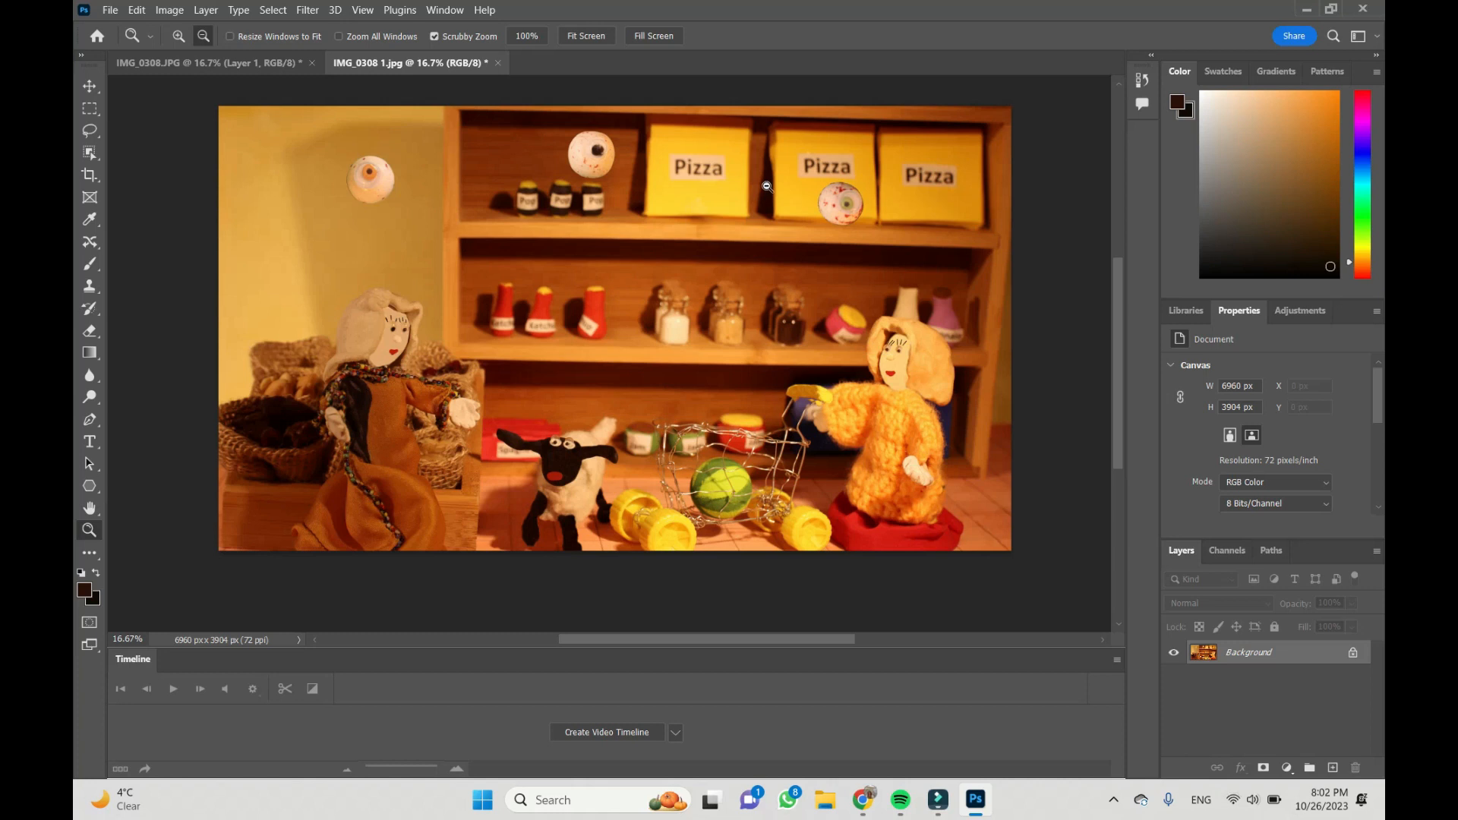
{"action": "mouse_move", "coordinate": [743, 202]}
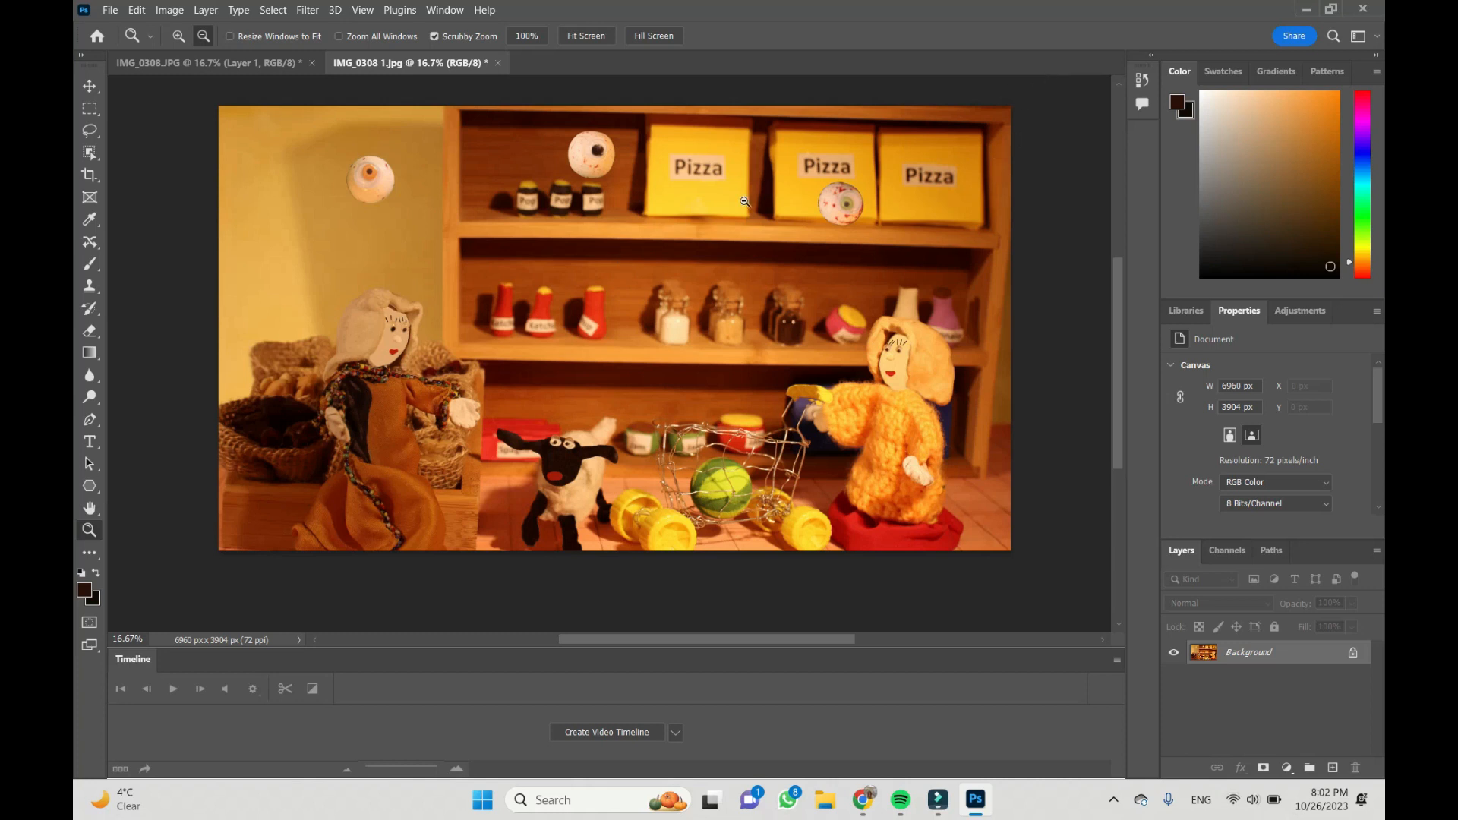
{"action": "mouse_move", "coordinate": [1021, 211]}
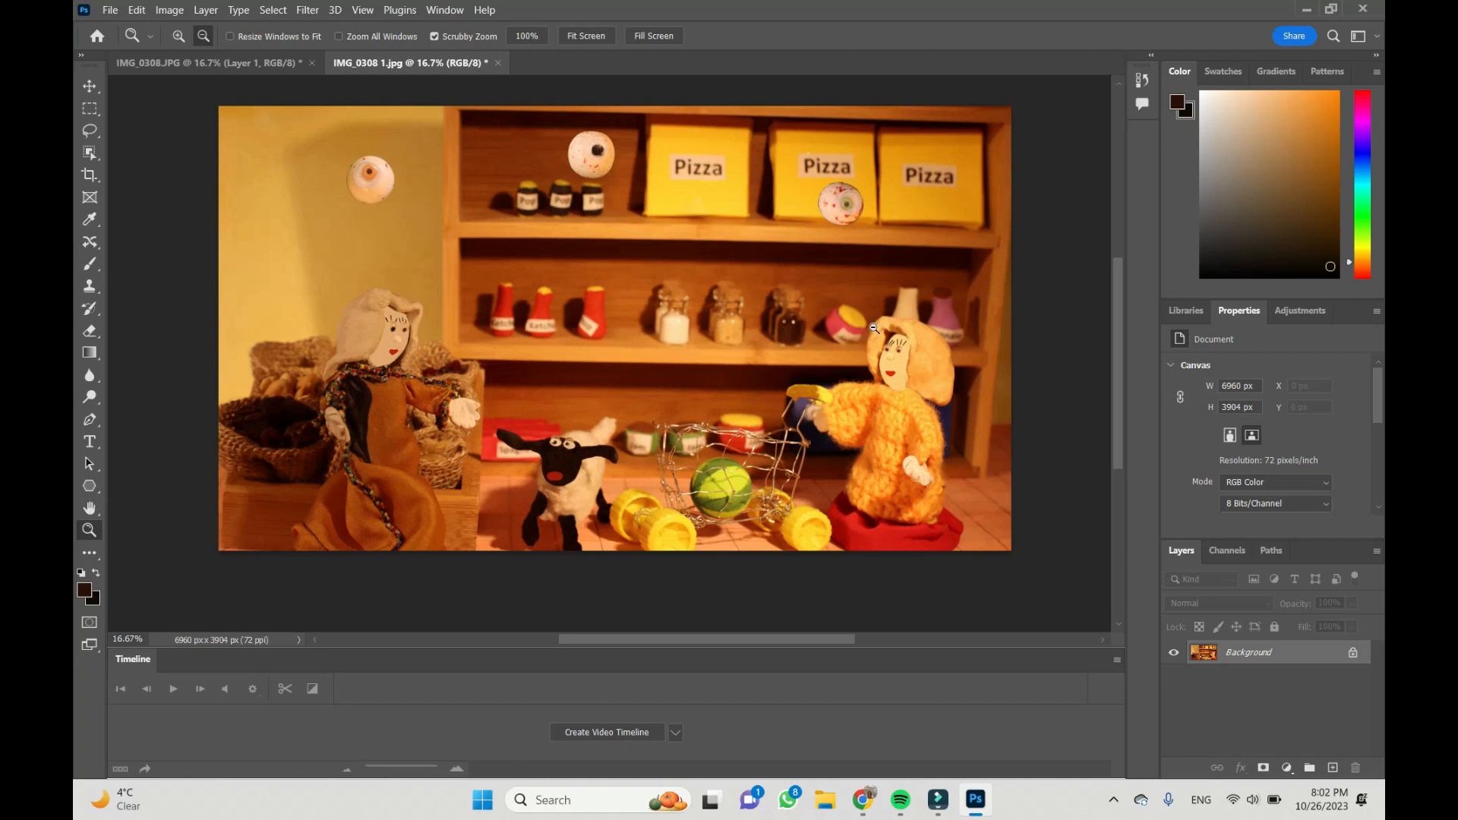
Outline the middle pizza-box eyeball with the Lasso and bring up its copy commands
{"action": "left_click", "coordinate": [88, 129]}
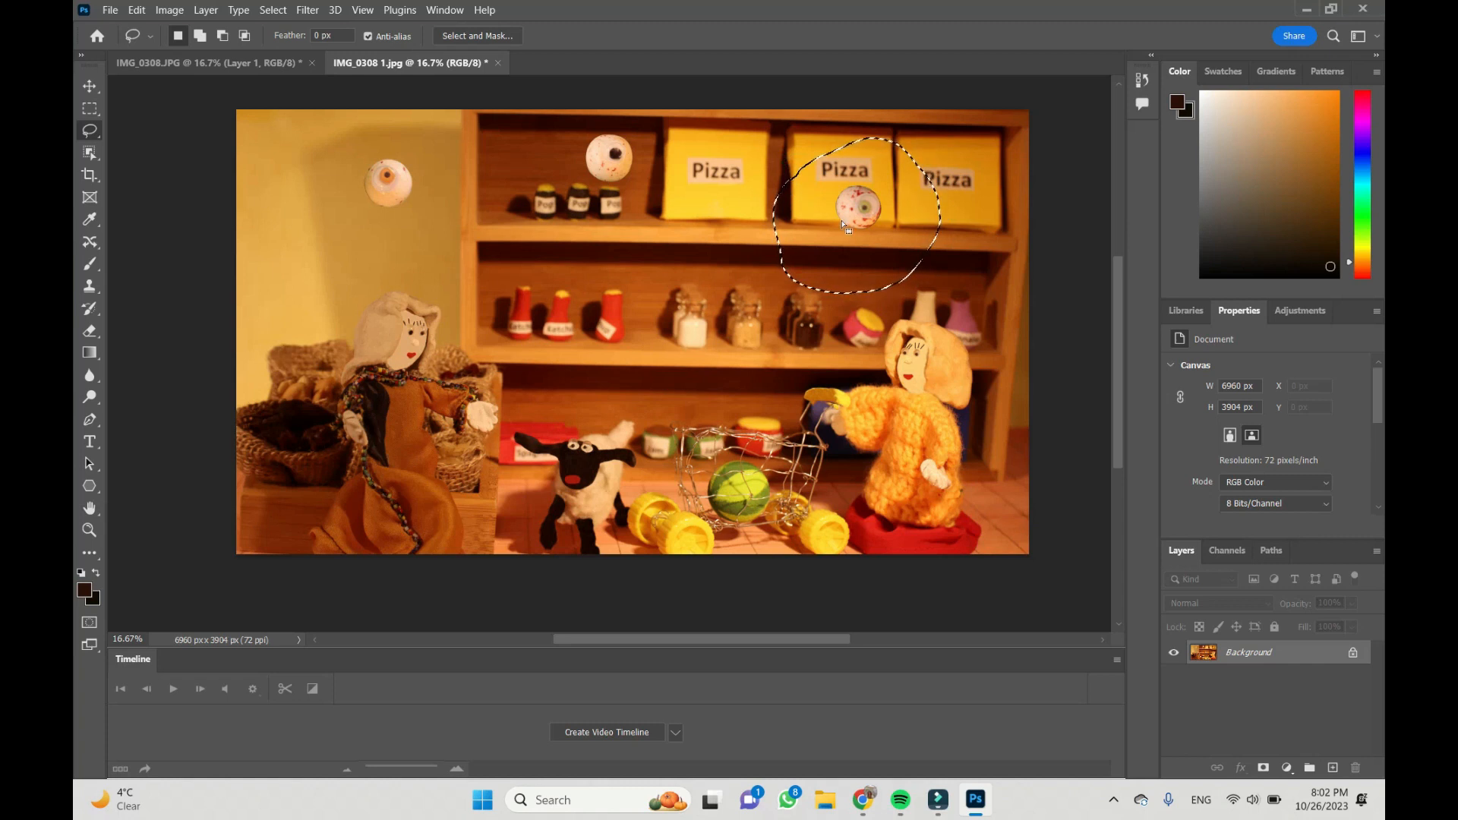
{"action": "right_click", "coordinate": [846, 227]}
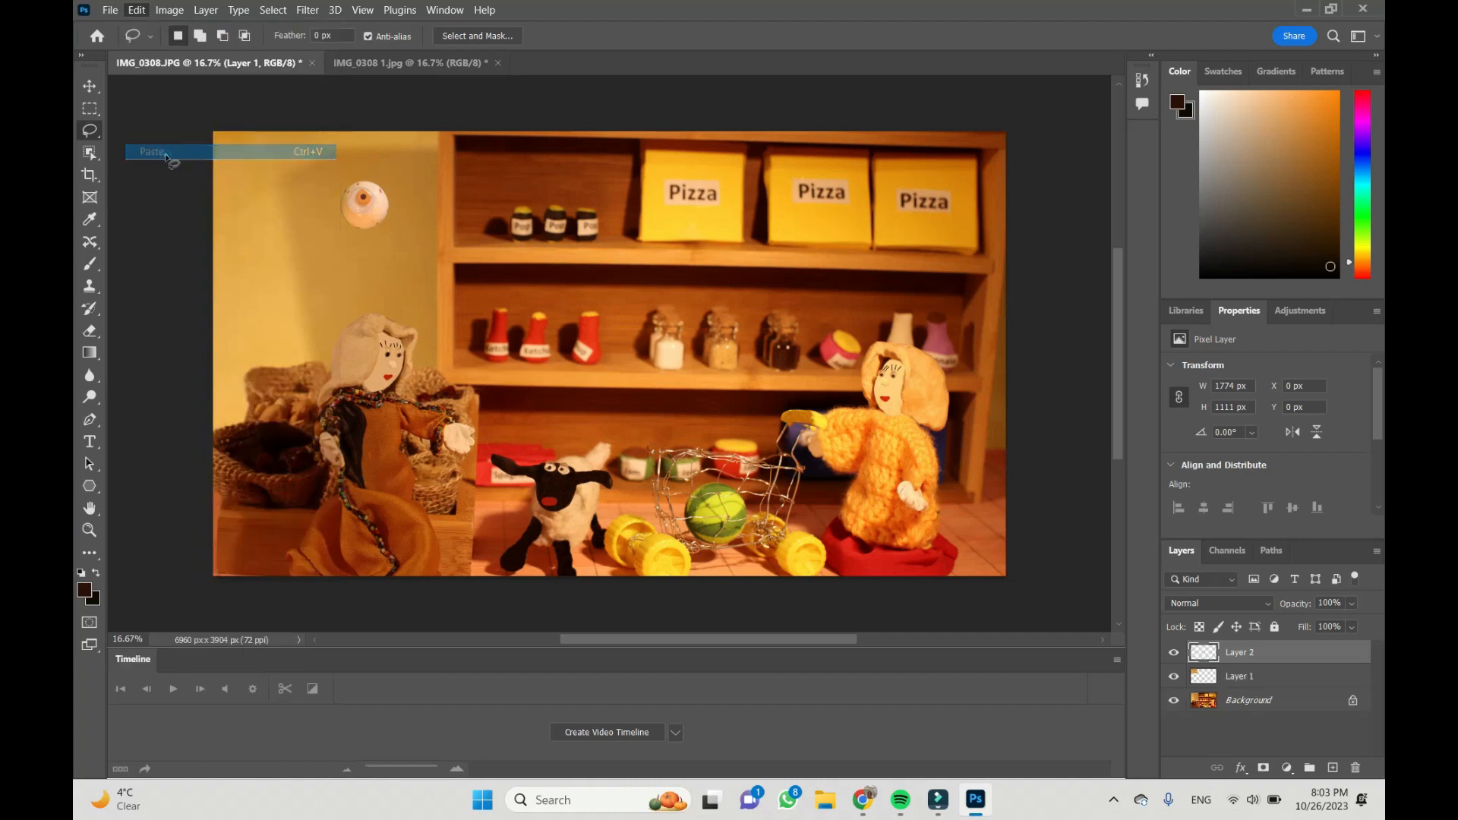
Paste the pizza-box eyeball as Layer 2 and lower its opacity to about 52%
{"action": "left_click", "coordinate": [152, 151]}
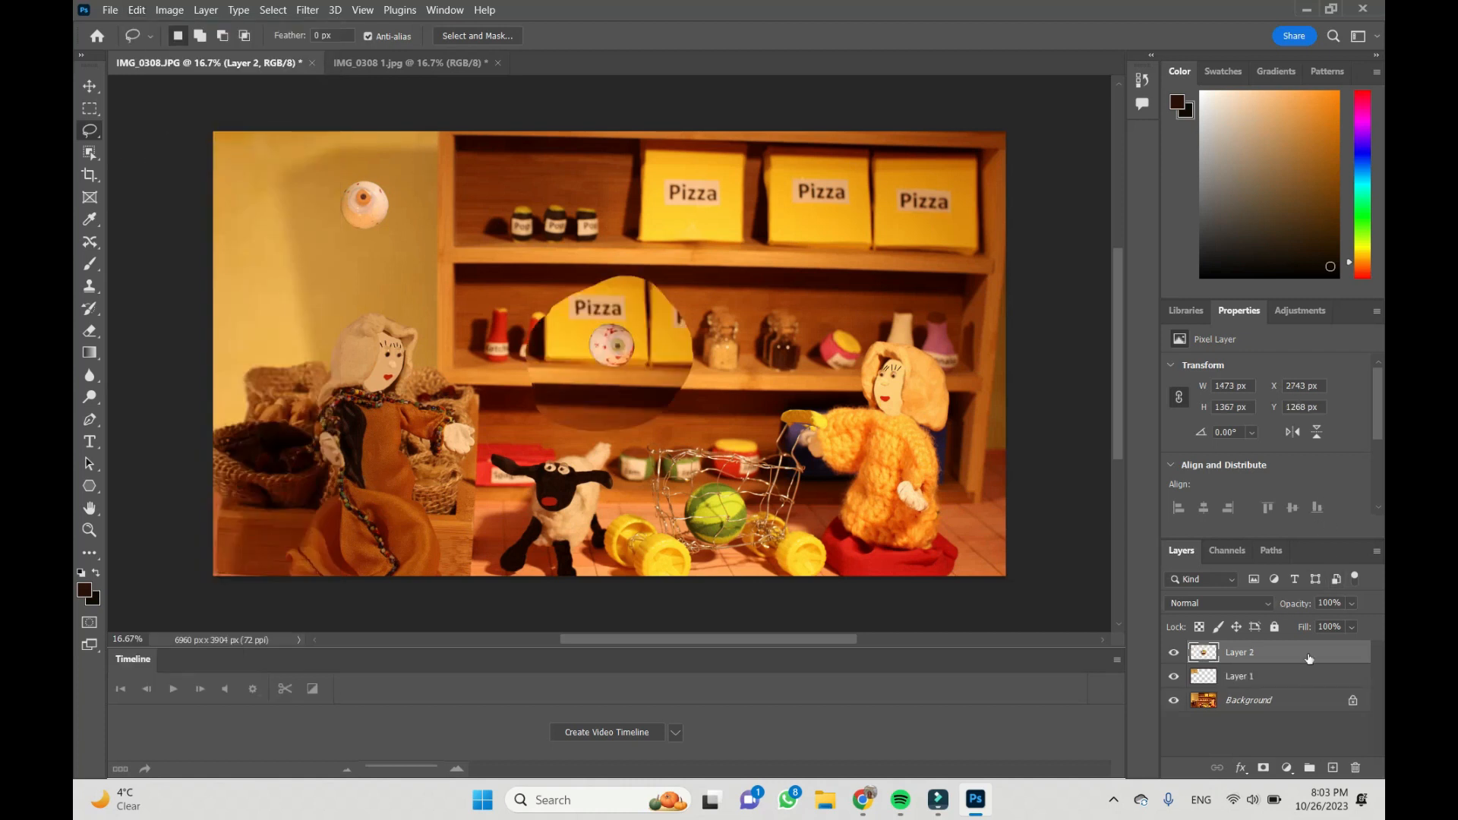
{"action": "left_click", "coordinate": [1352, 605]}
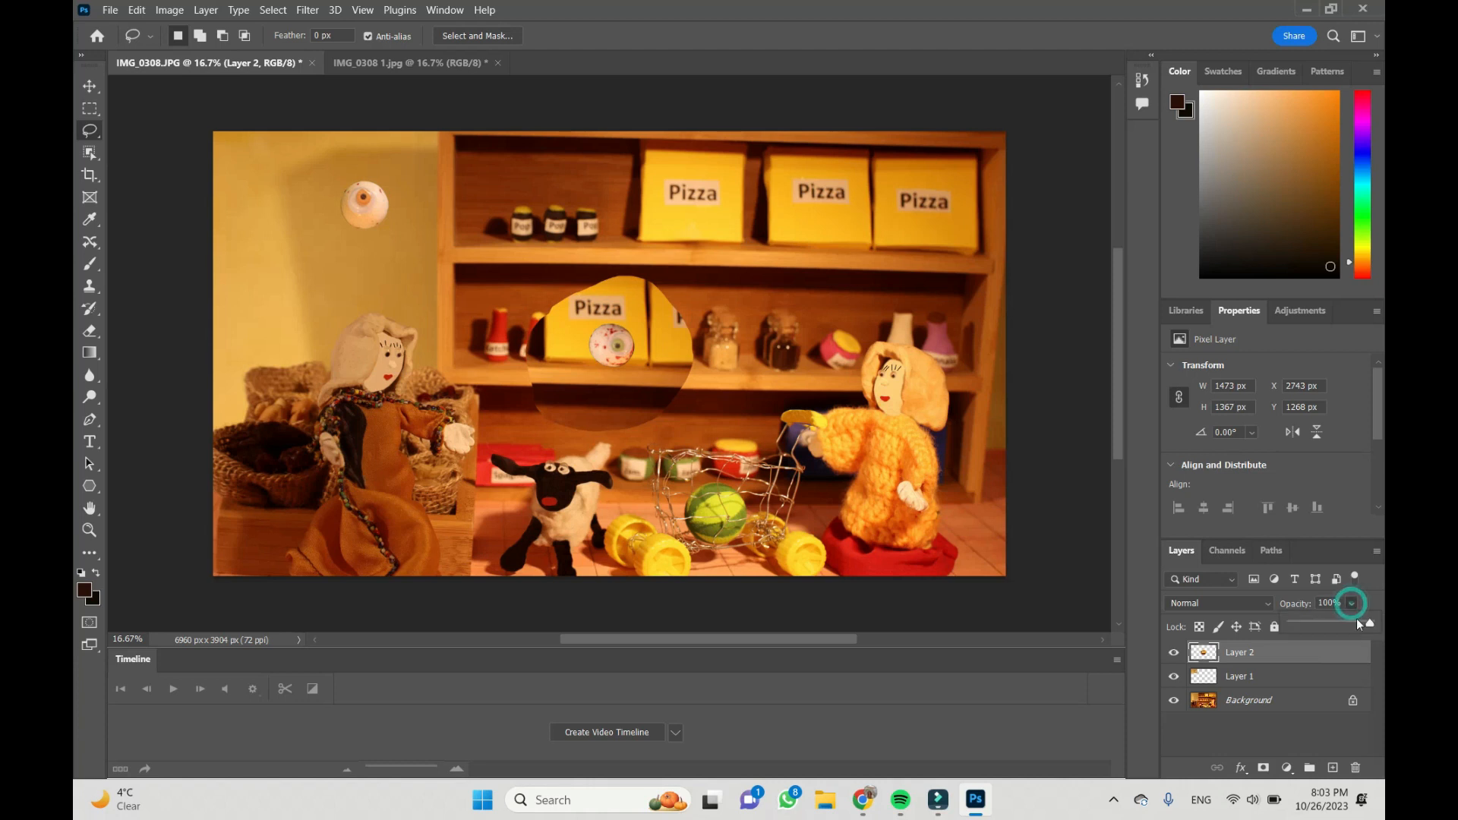
{"action": "left_click_drag", "start_coordinate": [1365, 626], "coordinate": [1354, 626]}
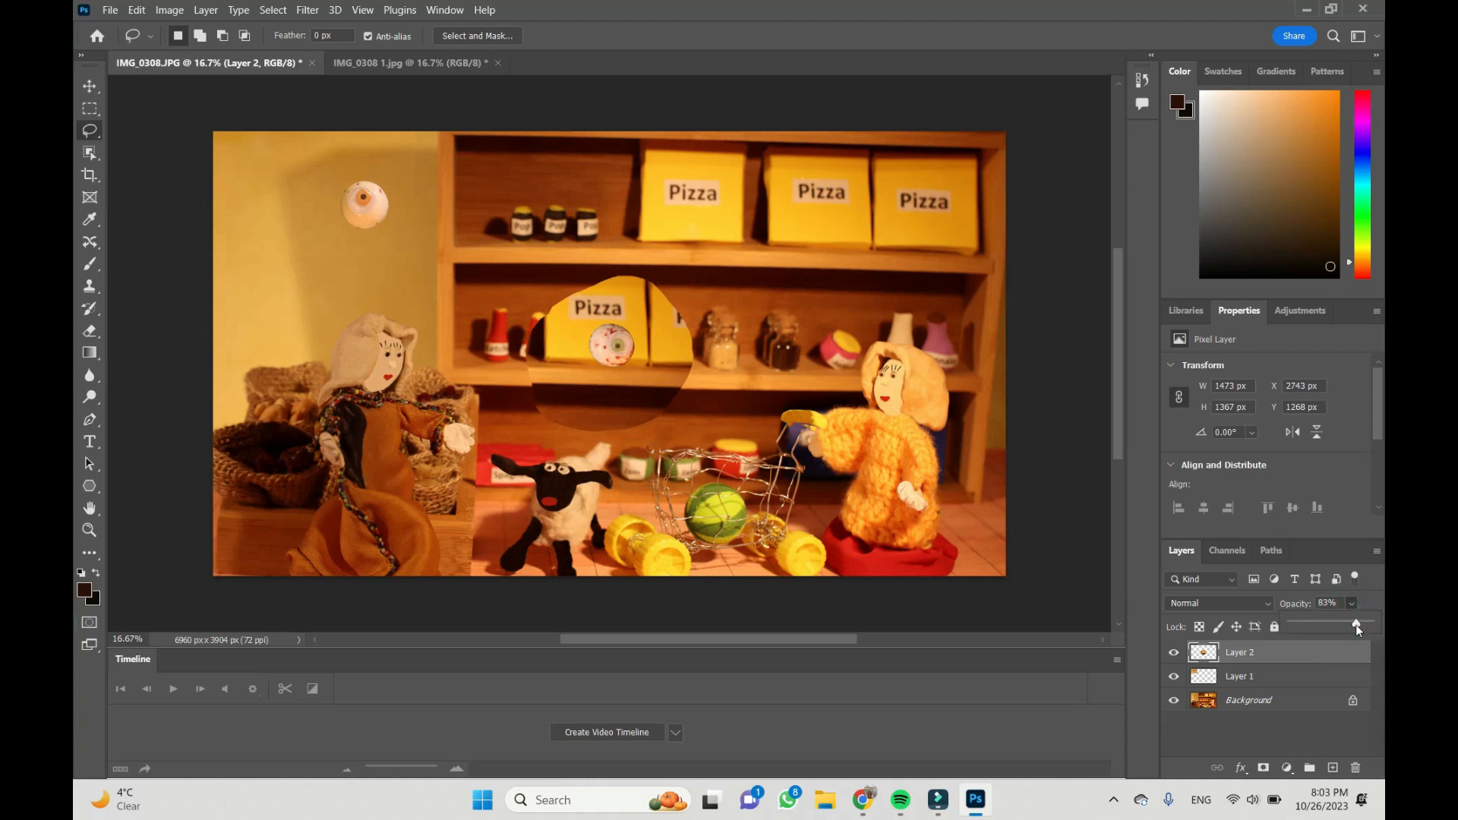
{"action": "left_click_drag", "start_coordinate": [1355, 624], "coordinate": [1307, 624]}
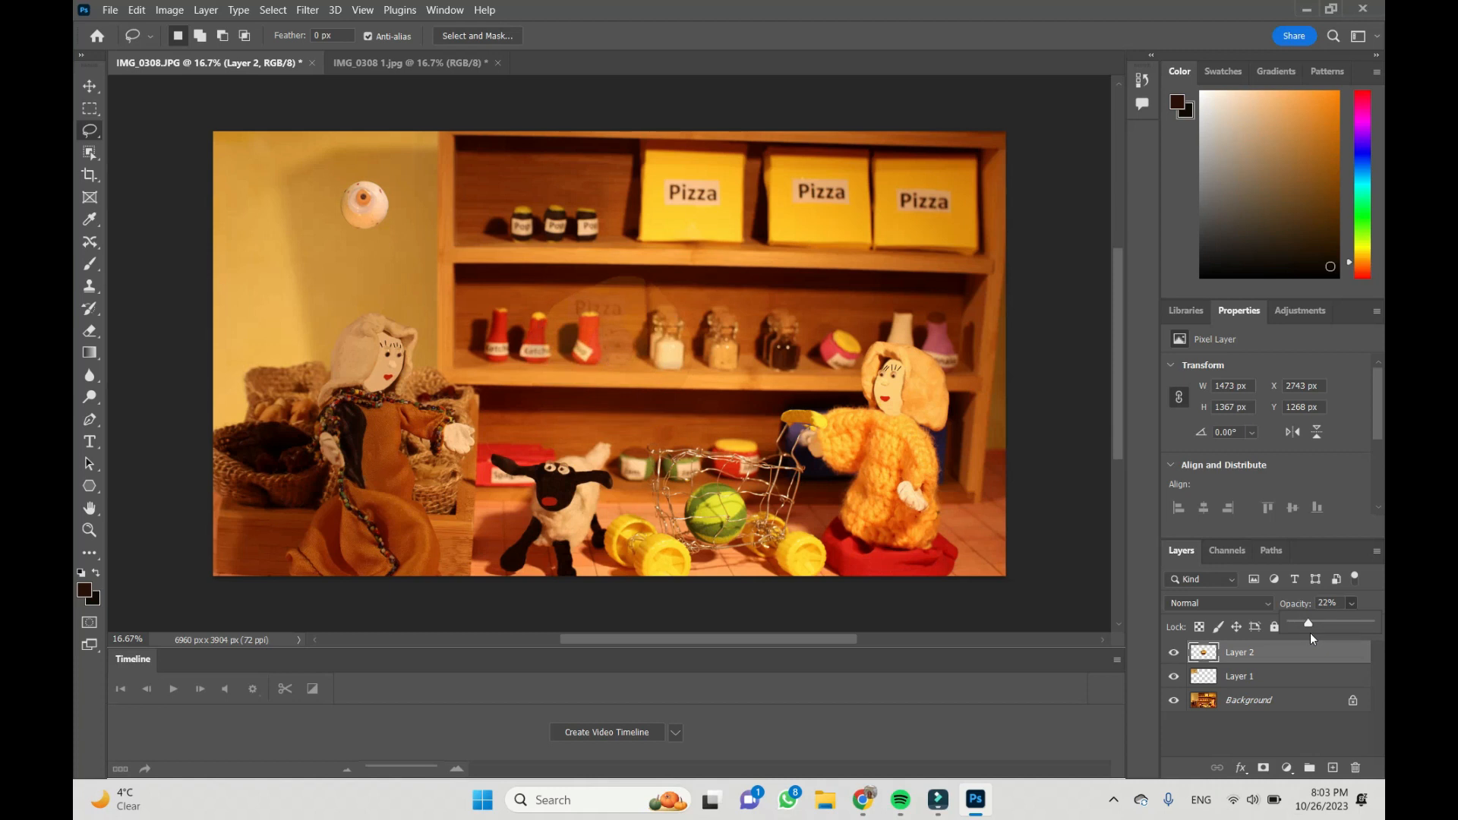
{"action": "left_click_drag", "start_coordinate": [1308, 622], "coordinate": [1319, 623]}
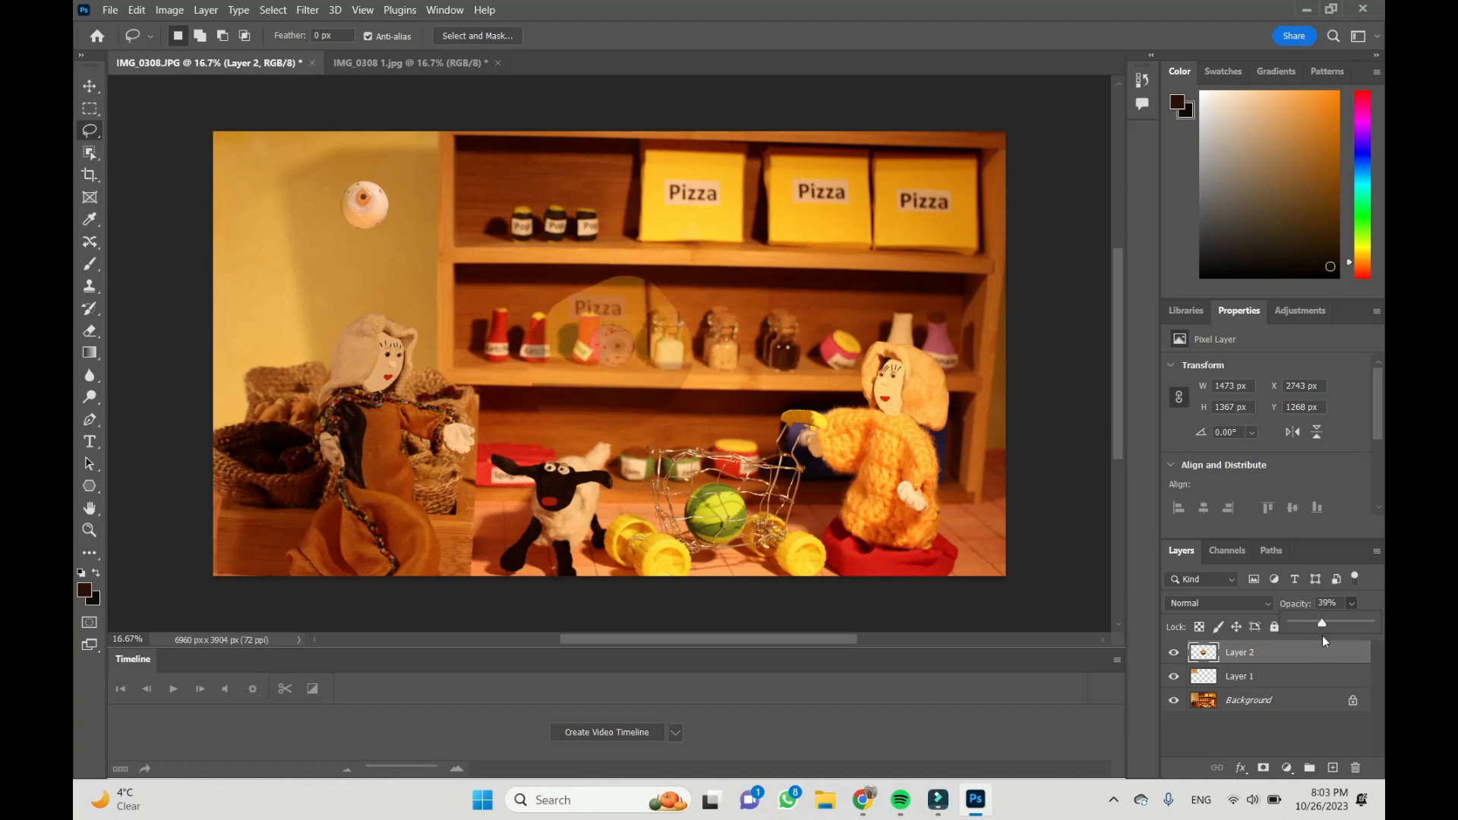
{"action": "left_click_drag", "start_coordinate": [1322, 622], "coordinate": [1322, 622]}
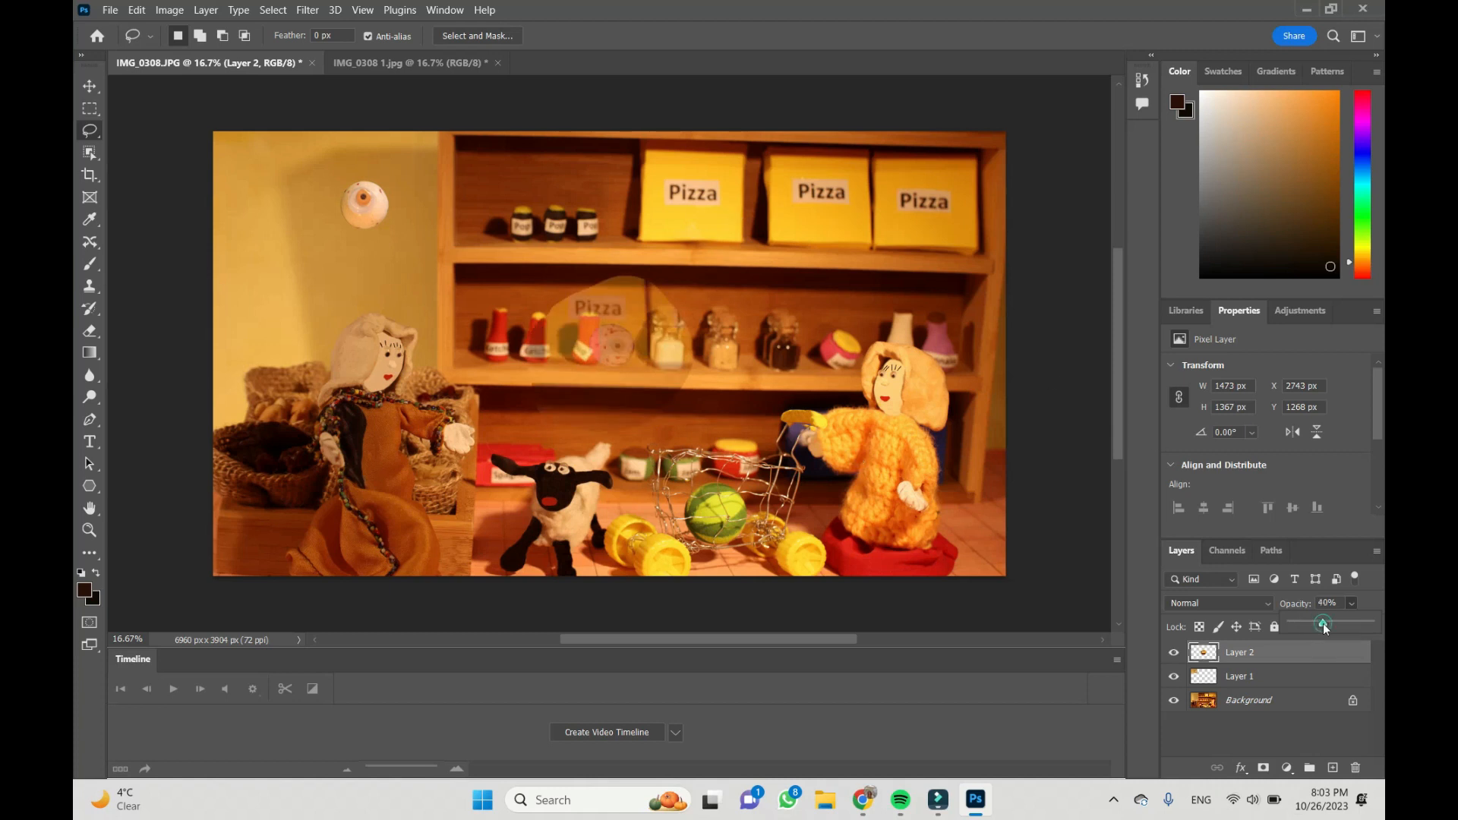
{"action": "left_click_drag", "start_coordinate": [1322, 622], "coordinate": [1332, 623]}
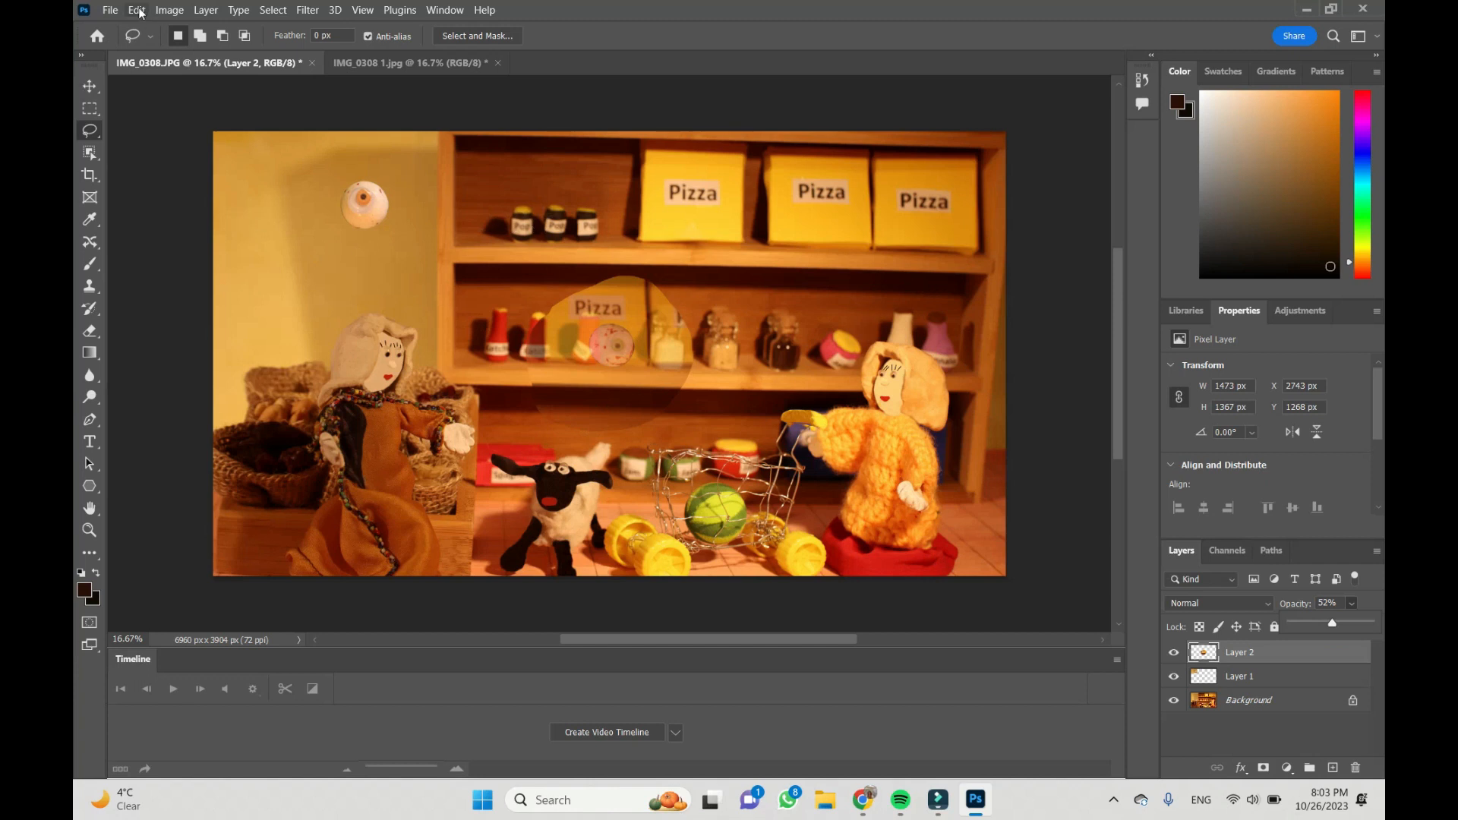
Free Transform Layer 2 onto the middle pizza box so it lines up with the shelf behind
{"action": "left_click", "coordinate": [135, 9]}
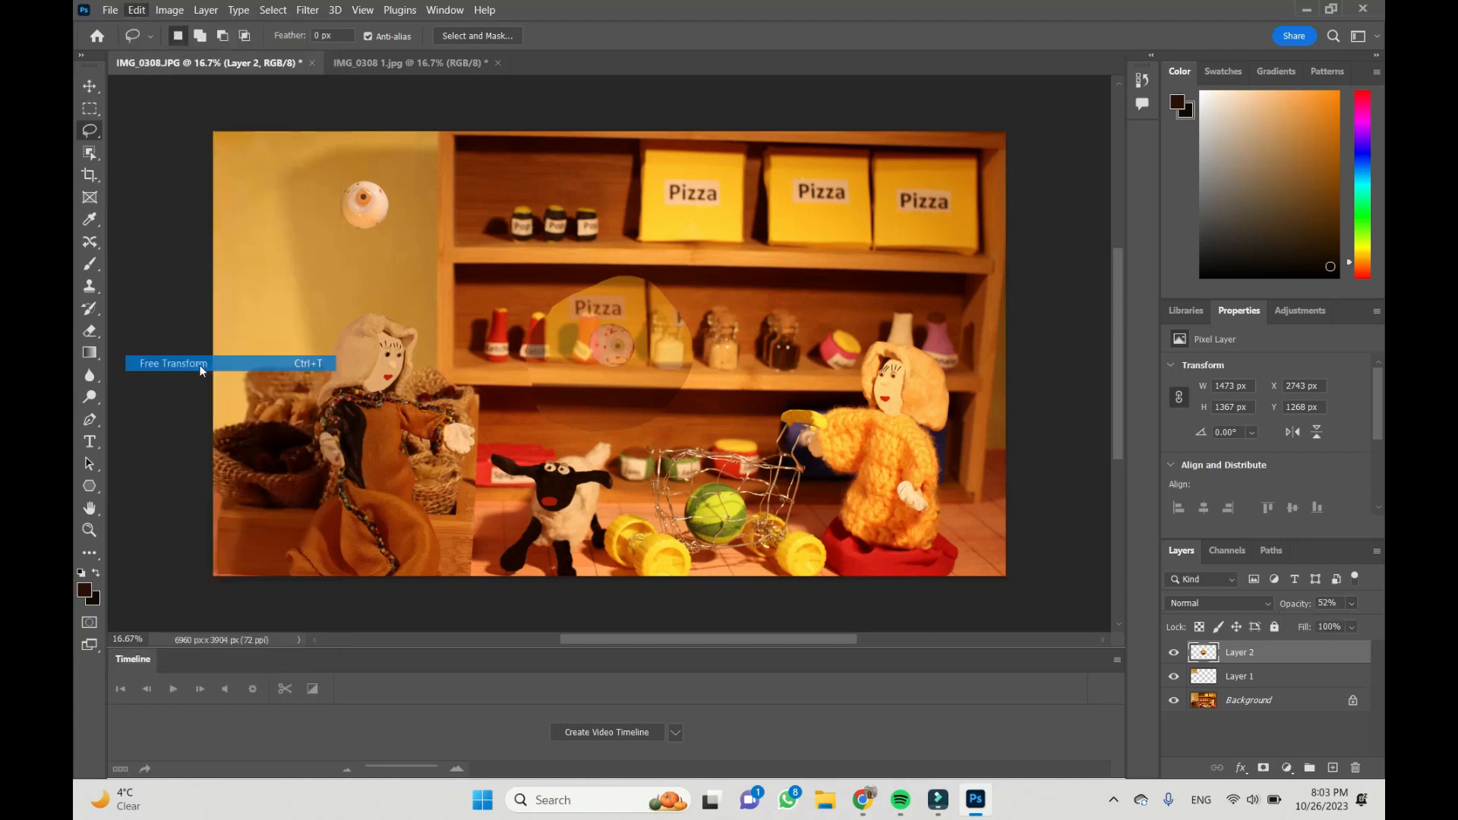
{"action": "left_click", "coordinate": [173, 363]}
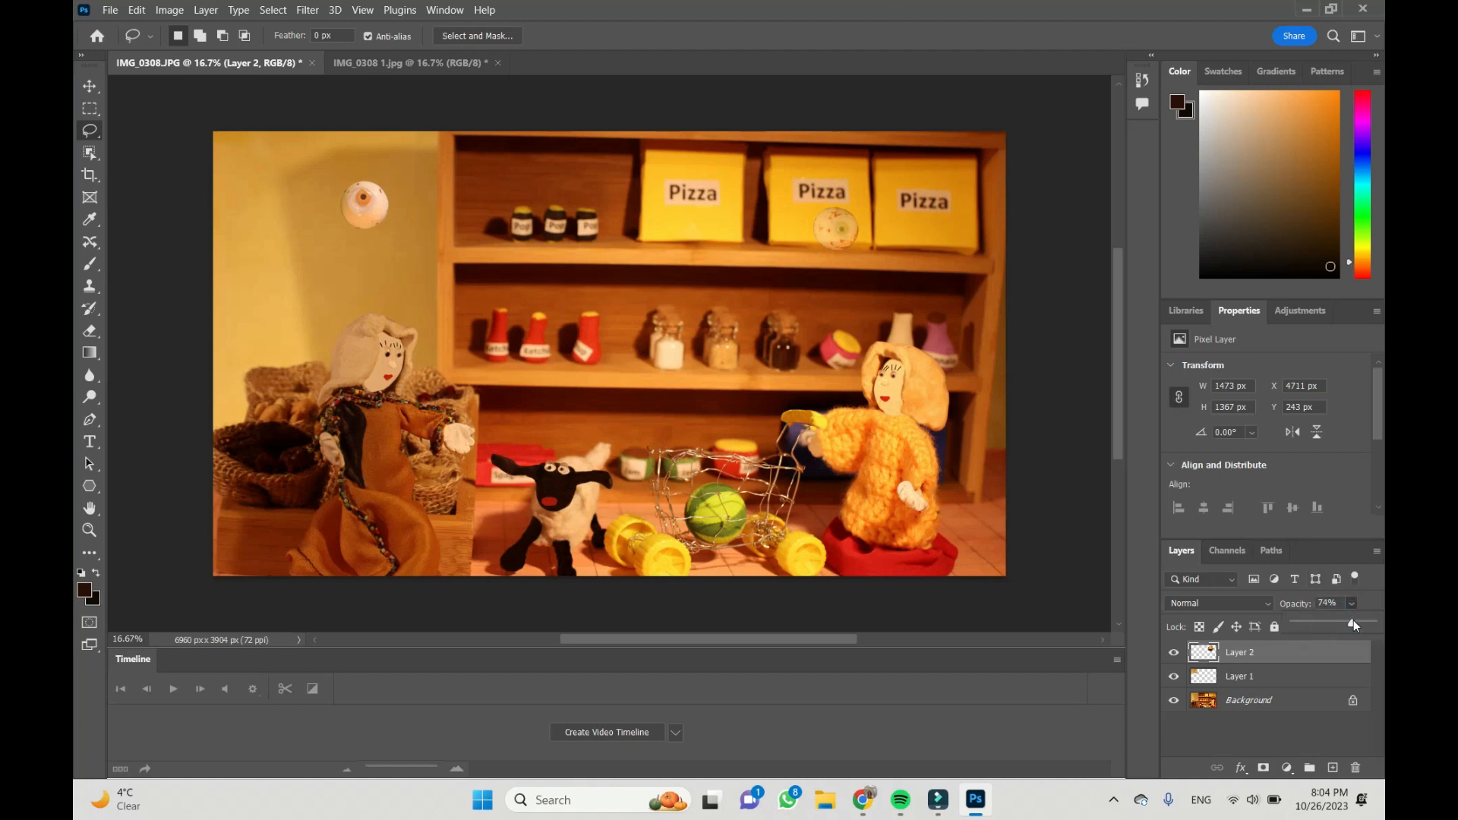
Raise Layer 2 opacity back to 100%
{"action": "left_click_drag", "start_coordinate": [1353, 624], "coordinate": [1385, 624]}
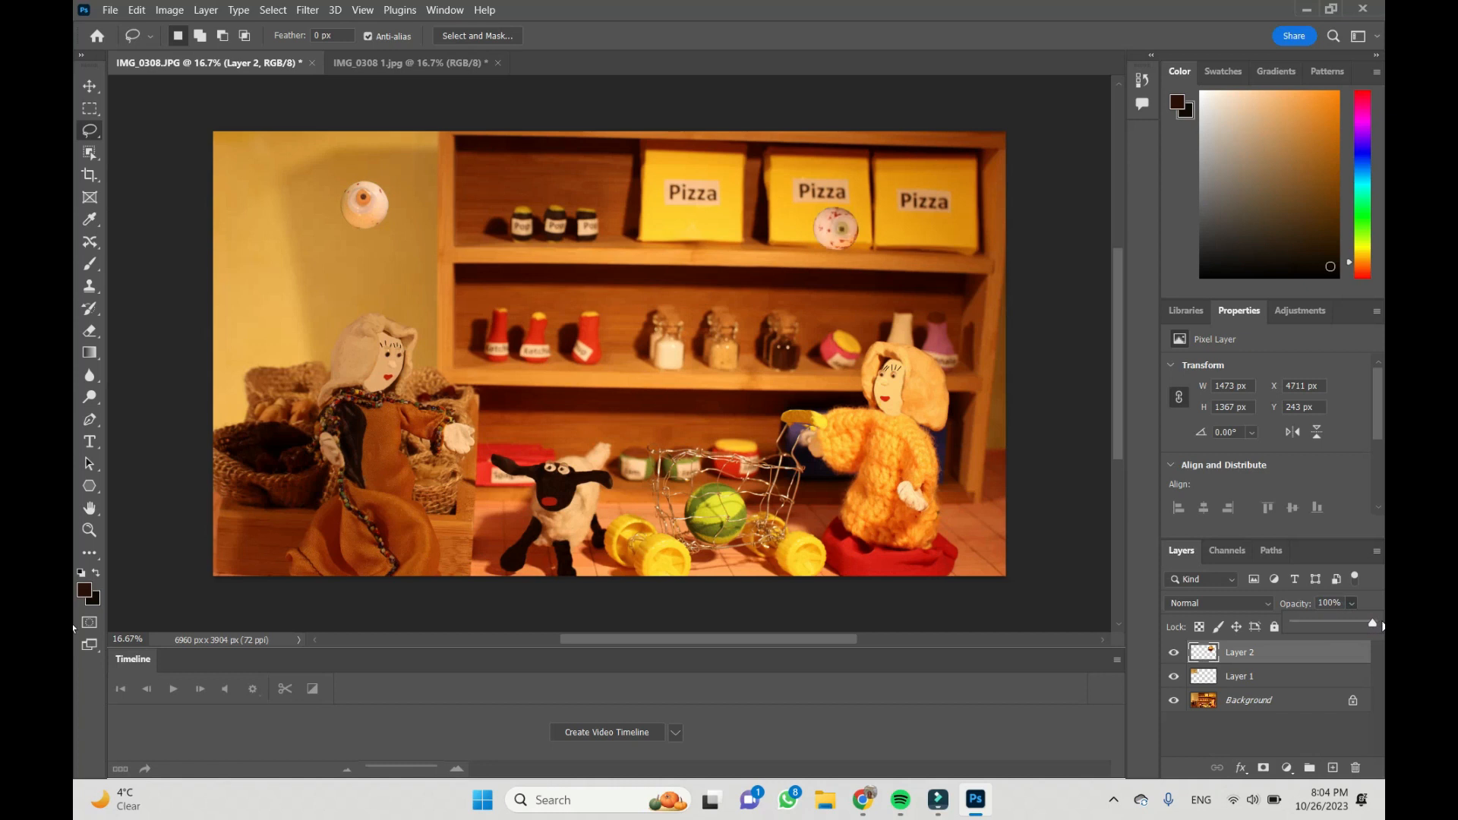
{"action": "mouse_move", "coordinate": [1012, 260]}
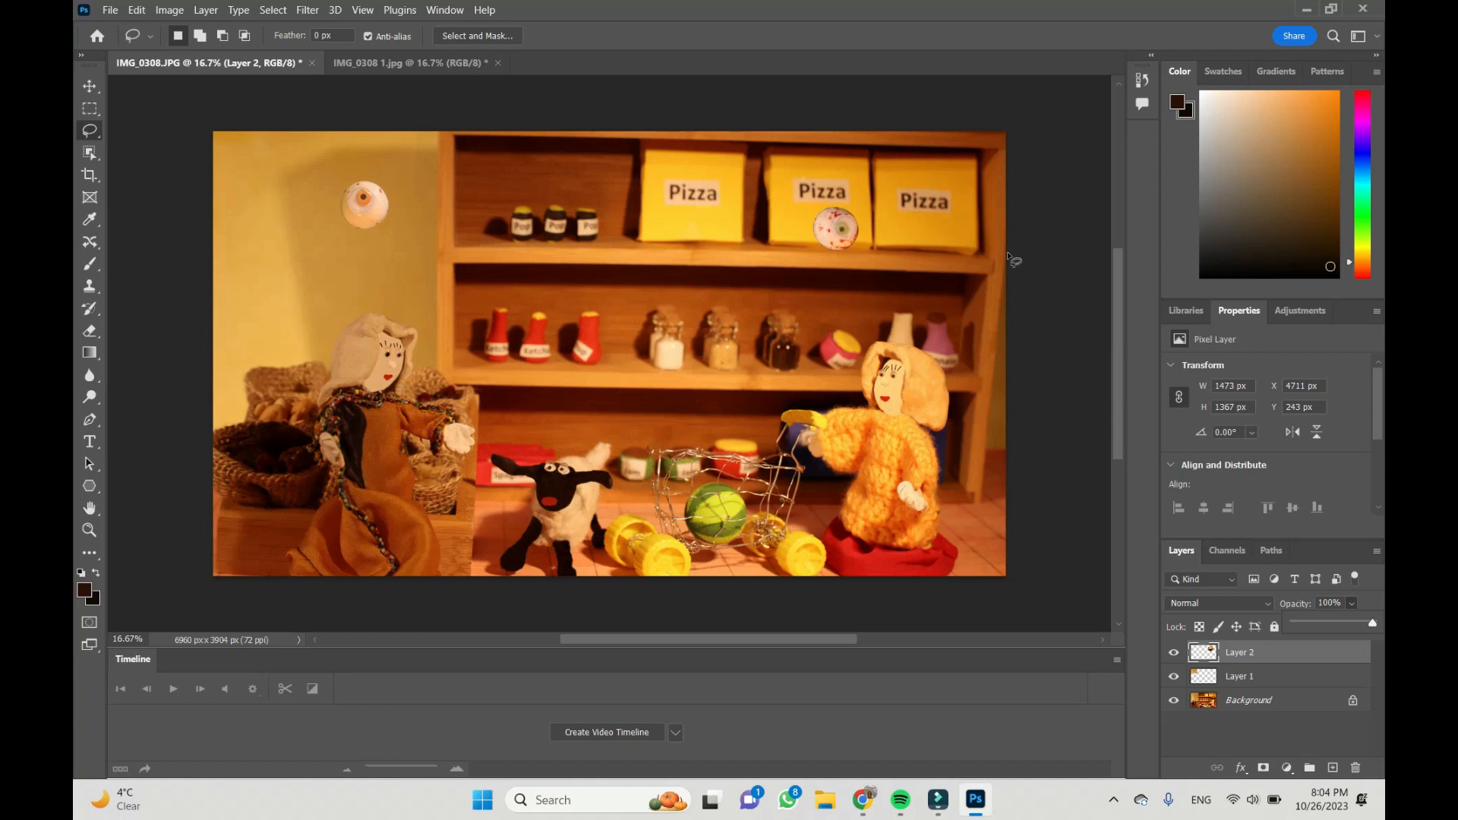
{"action": "mouse_move", "coordinate": [1062, 218]}
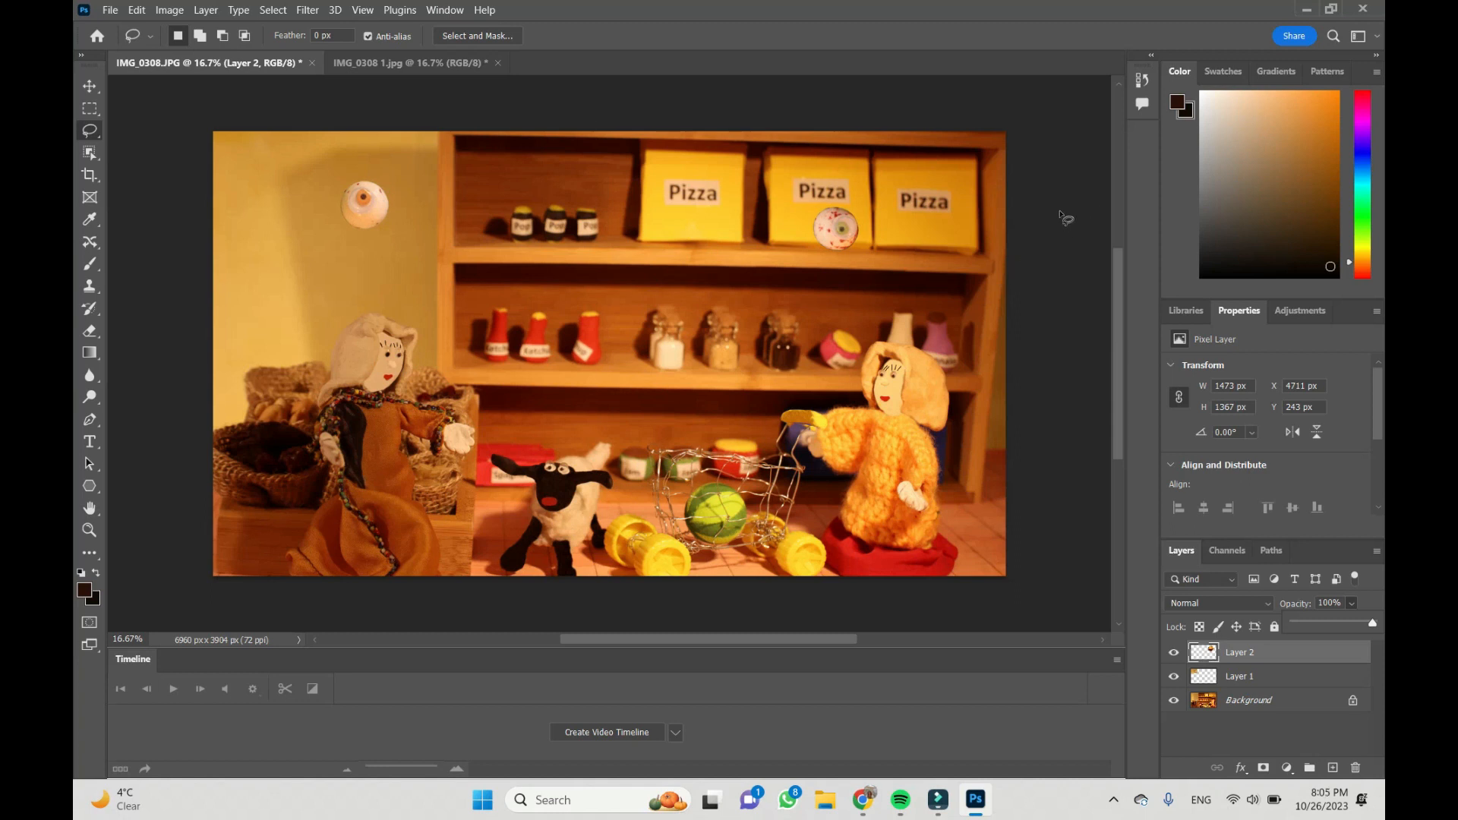